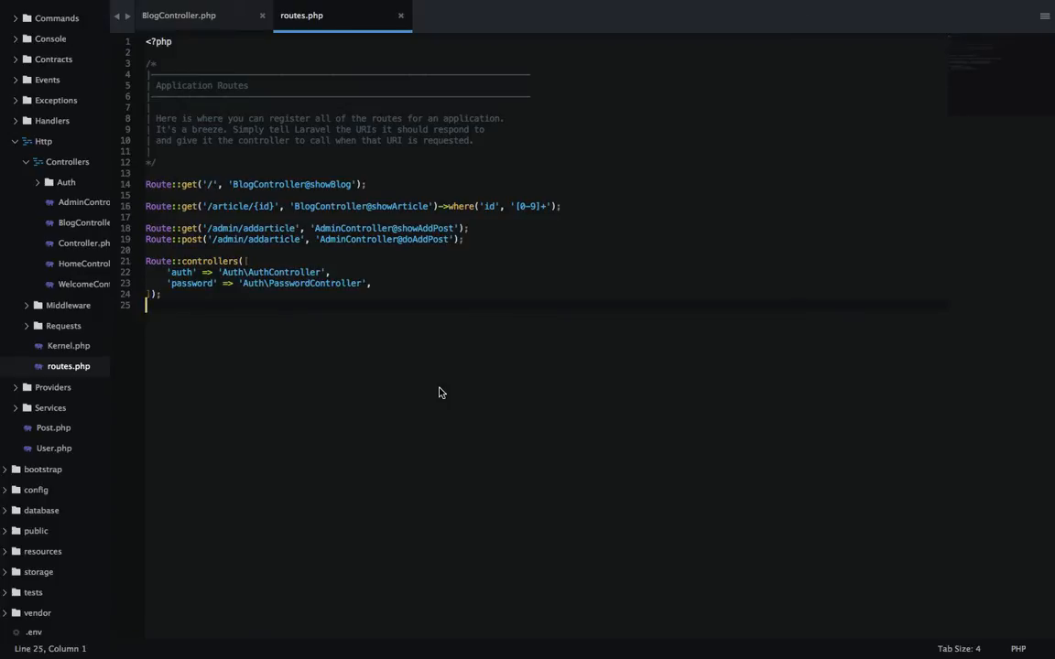
{"action": "mouse_move", "coordinate": [215, 306]}
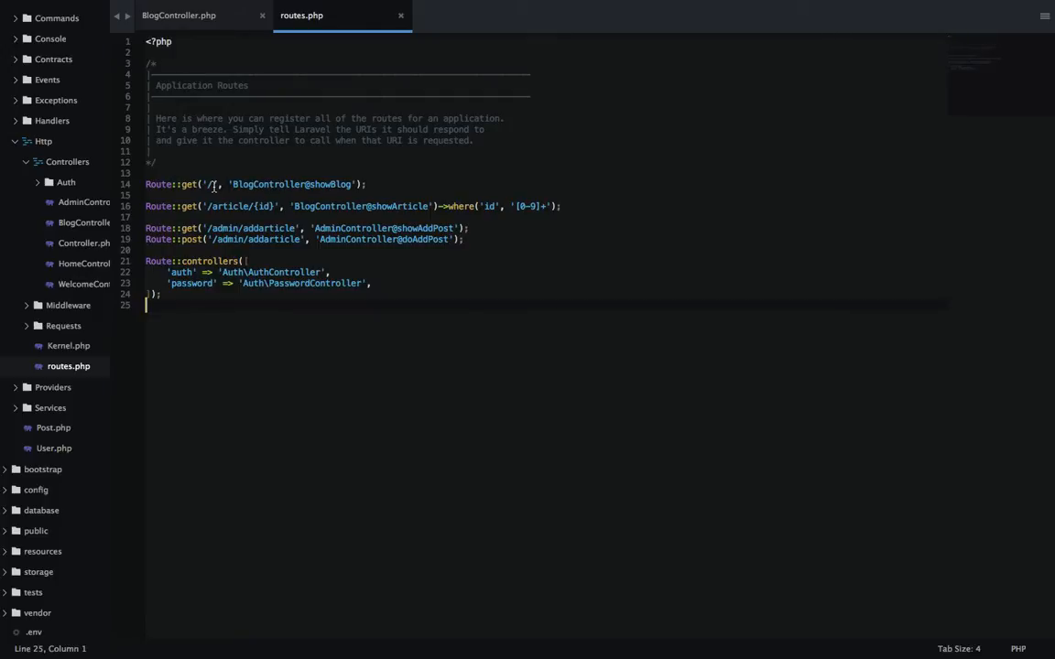
Inspect the home route pointing to BlogController's showBlog action in the routes file.
{"action": "left_click", "coordinate": [286, 183]}
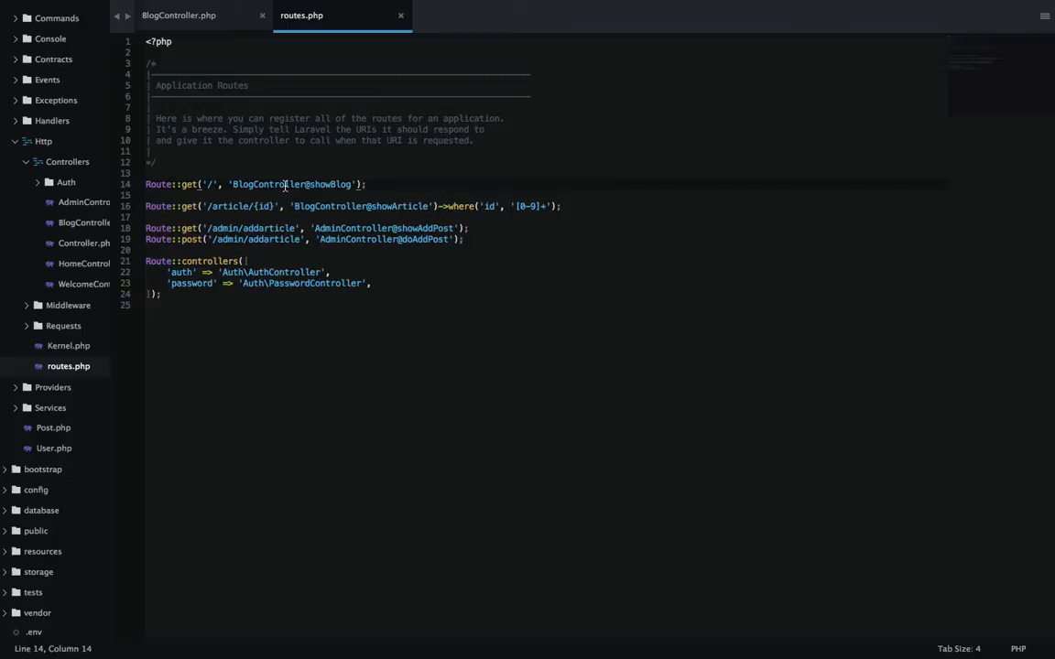
{"action": "double_click", "coordinate": [268, 183]}
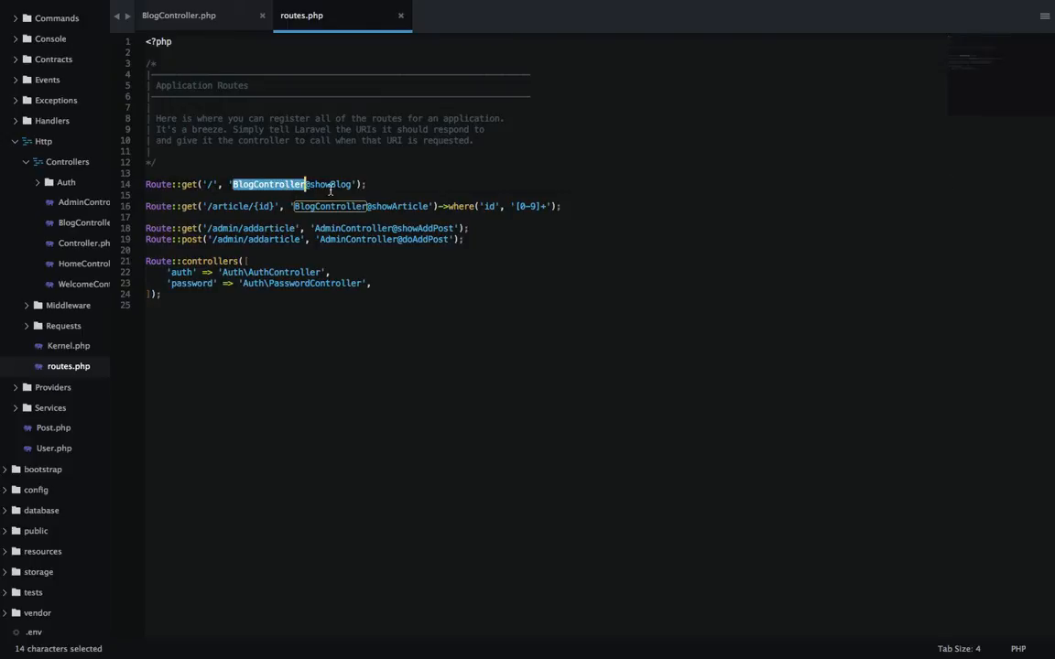
{"action": "double_click", "coordinate": [329, 184]}
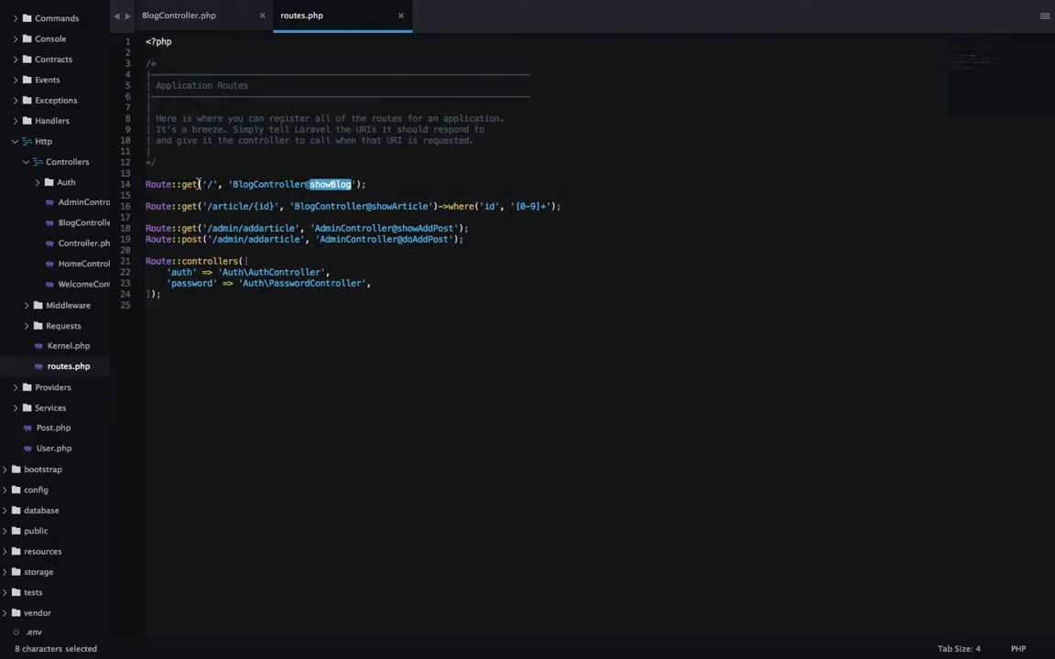
{"action": "left_click", "coordinate": [209, 183]}
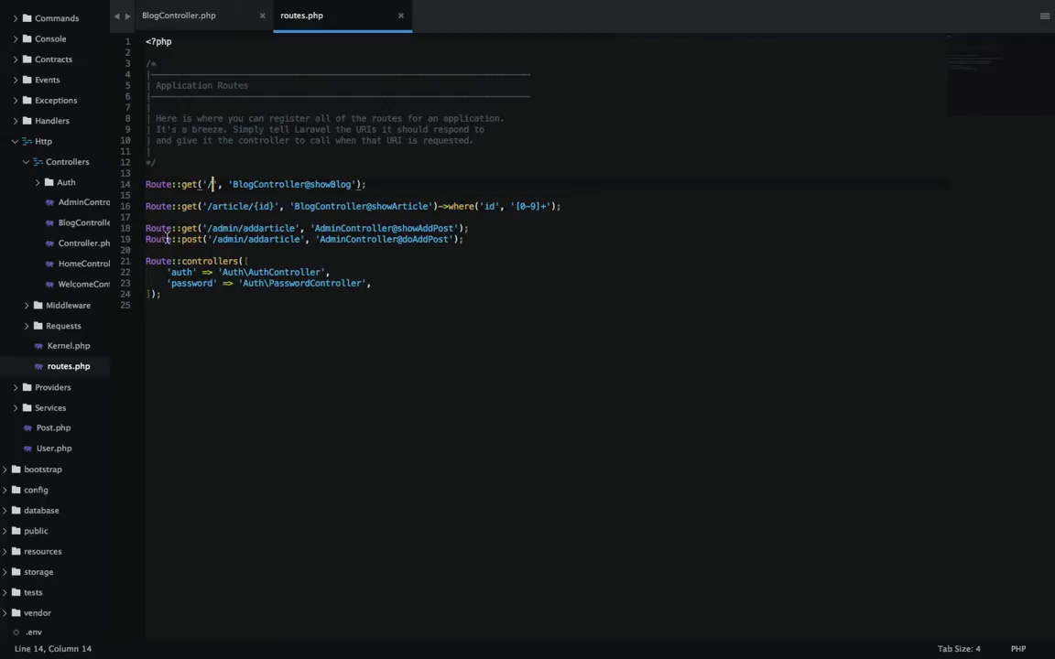
Switch to BlogController.php and locate the fetchAll call inside showBlog.
{"action": "left_click", "coordinate": [180, 14]}
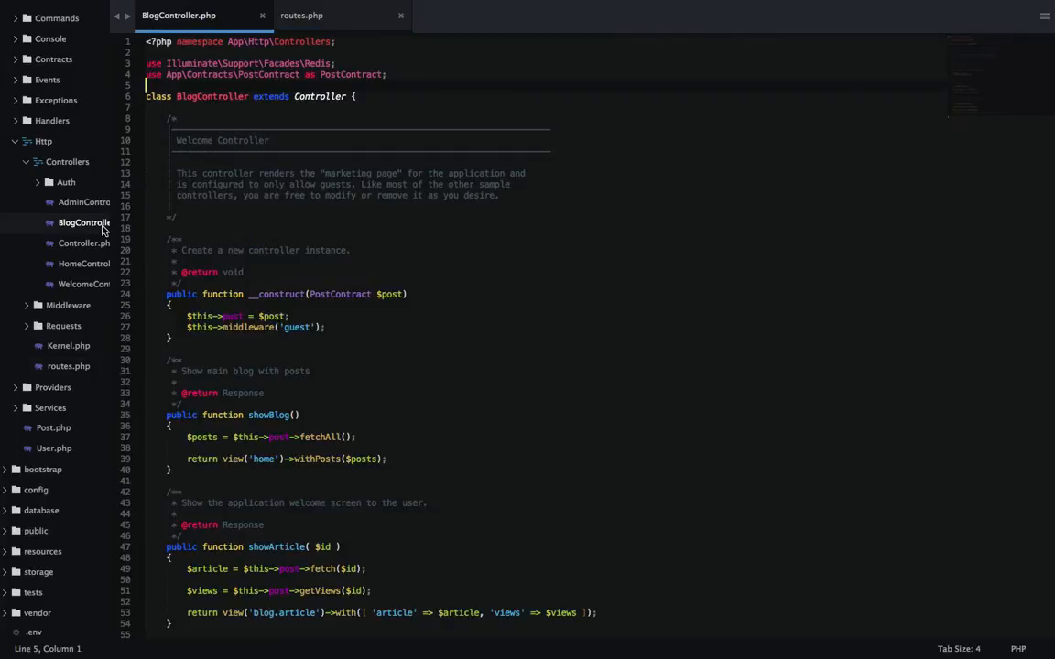
{"action": "mouse_move", "coordinate": [271, 414]}
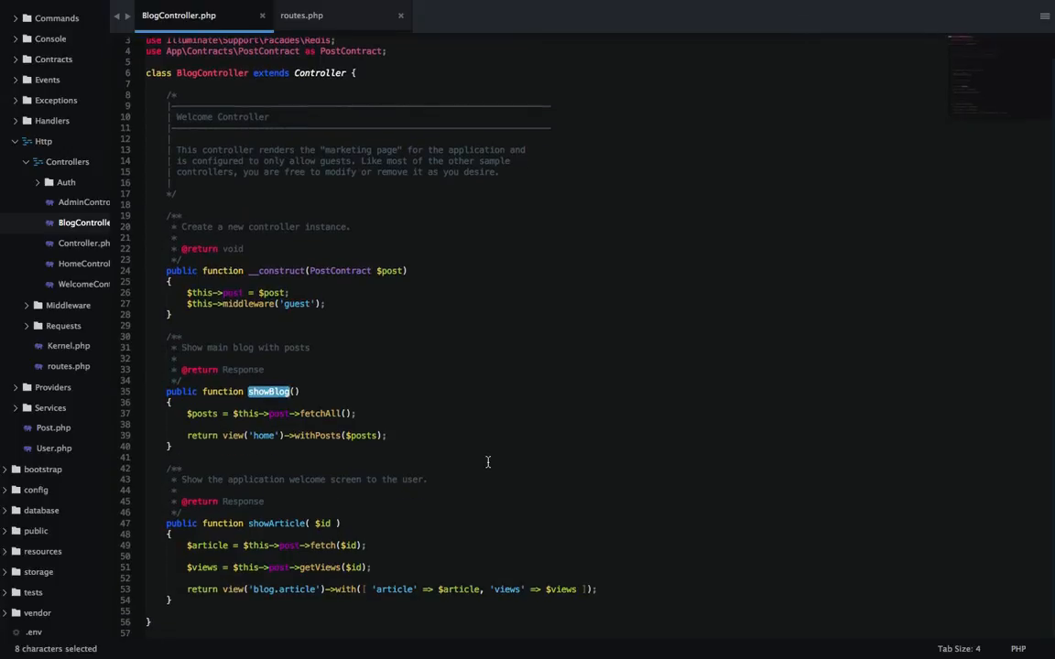
{"action": "double_click", "coordinate": [202, 413]}
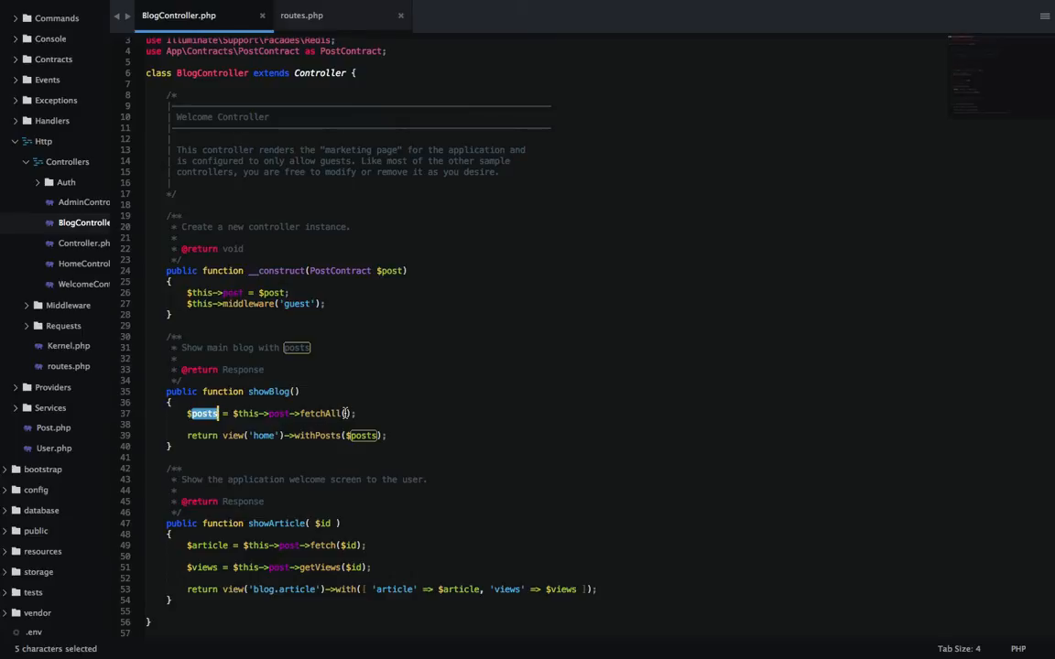
{"action": "left_click", "coordinate": [284, 414]}
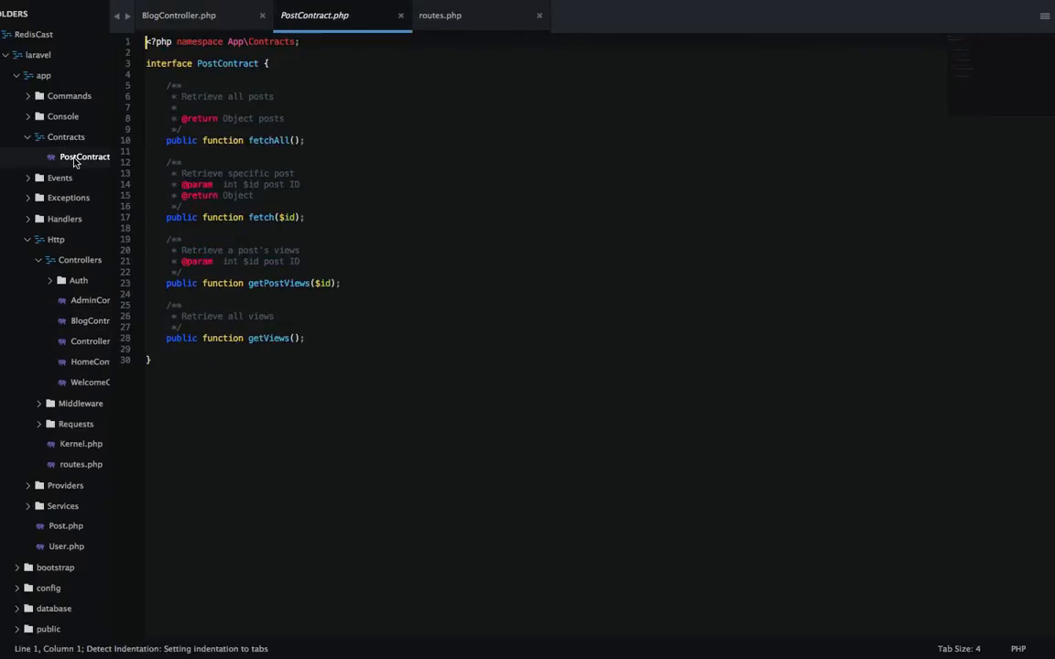
{"action": "mouse_move", "coordinate": [398, 235]}
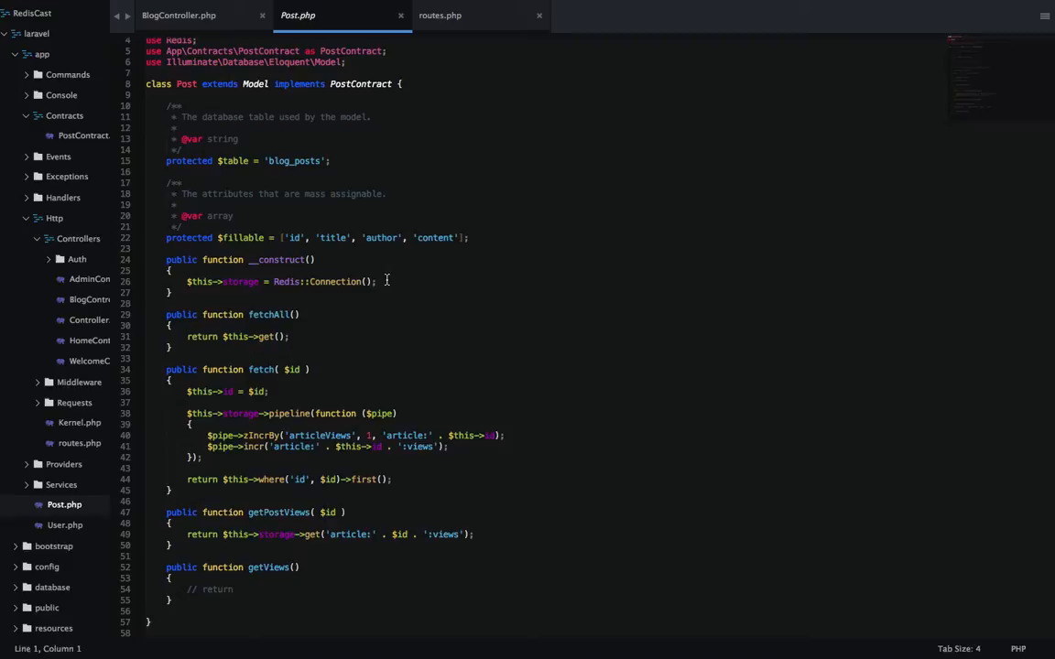
{"action": "triple_click", "coordinate": [280, 282]}
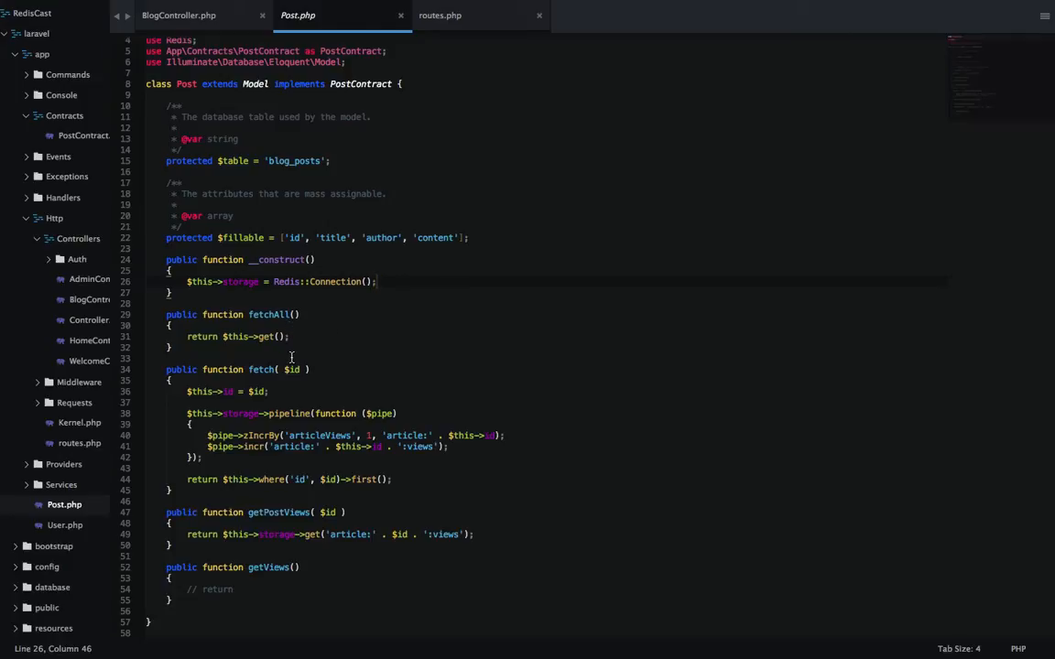
{"action": "mouse_move", "coordinate": [242, 414]}
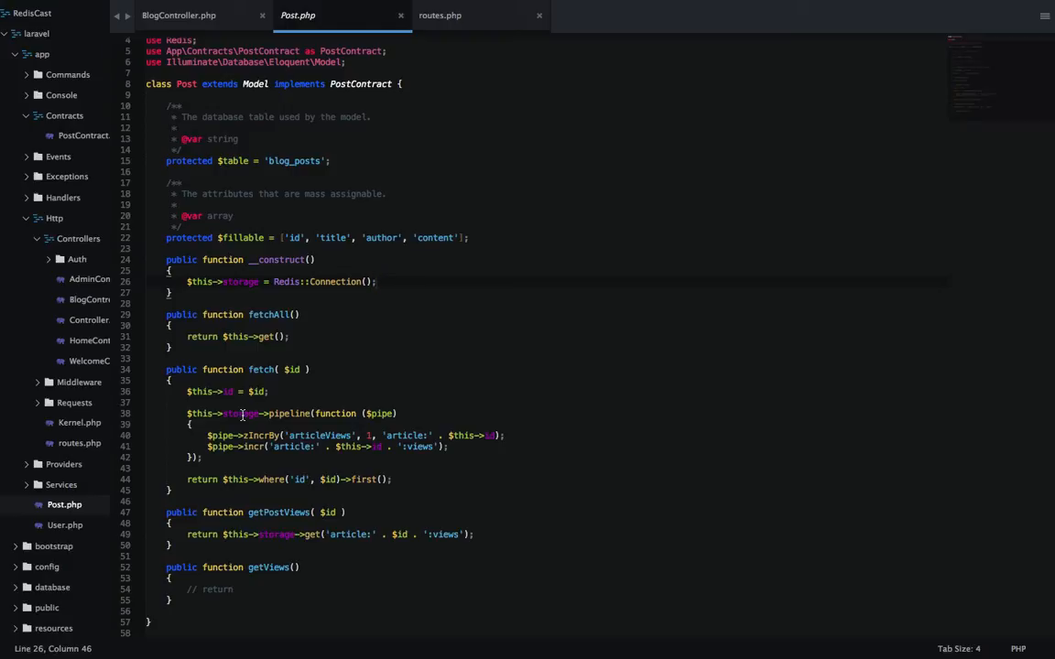
{"action": "scroll", "scroll_direction": "up", "scroll_amount": 3}
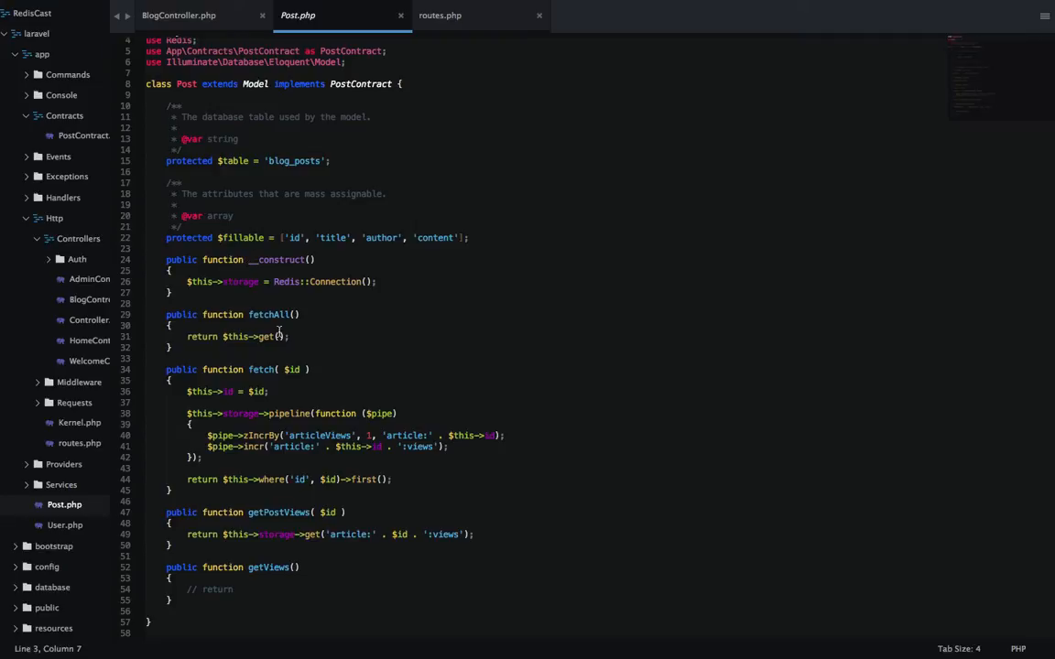
{"action": "triple_click", "coordinate": [236, 337]}
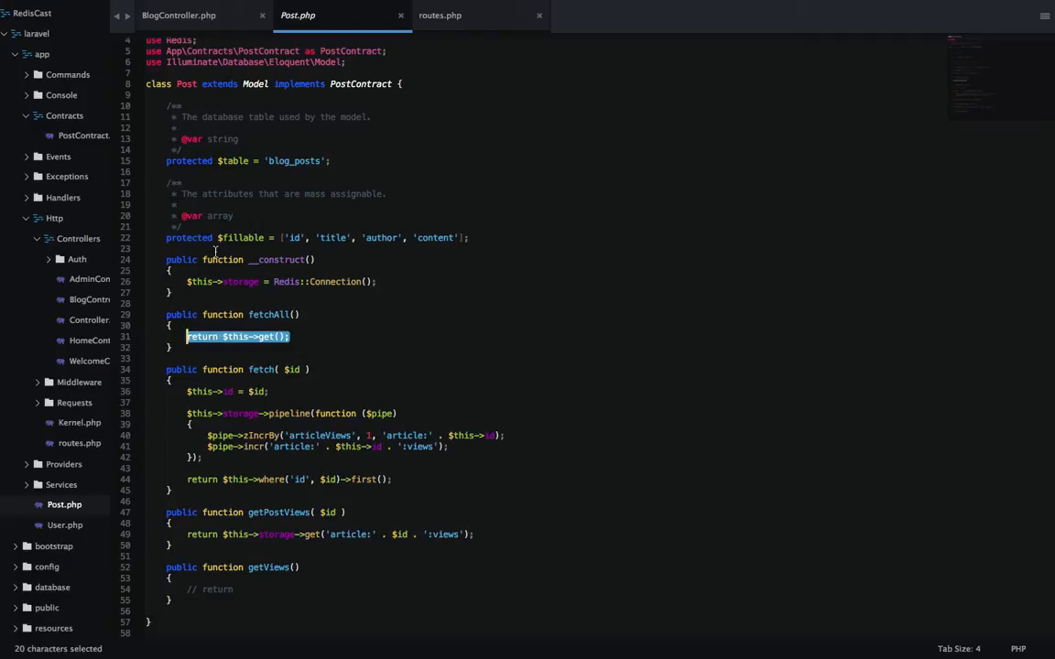
{"action": "left_click", "coordinate": [179, 15]}
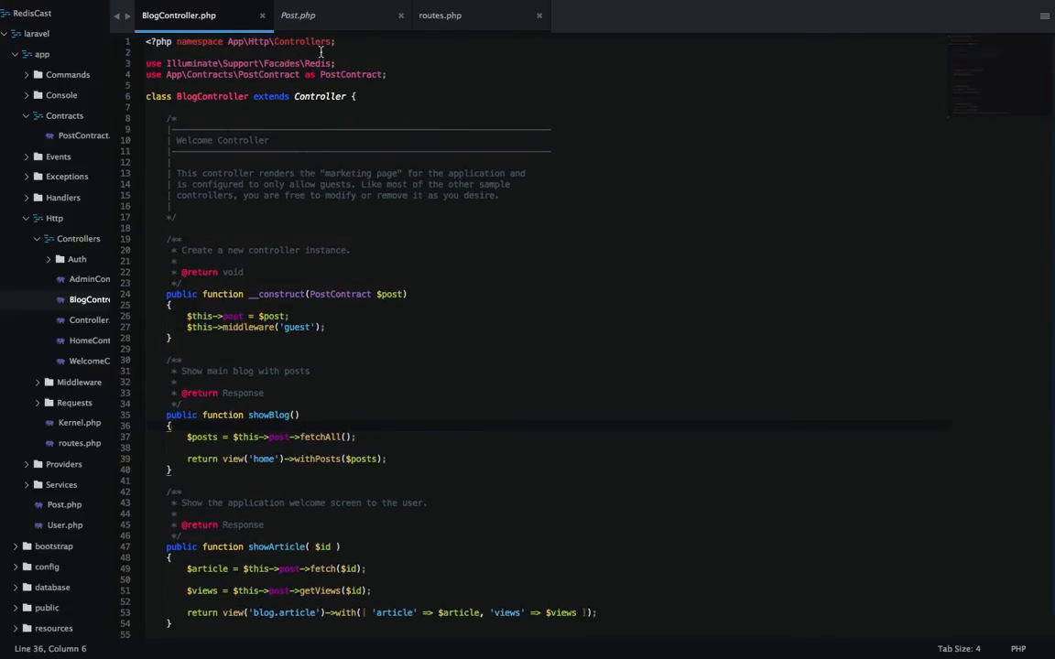
Add DB::connection()->enableQueryLog(); at the start of showBlog.
{"action": "type", "text": "Db"}
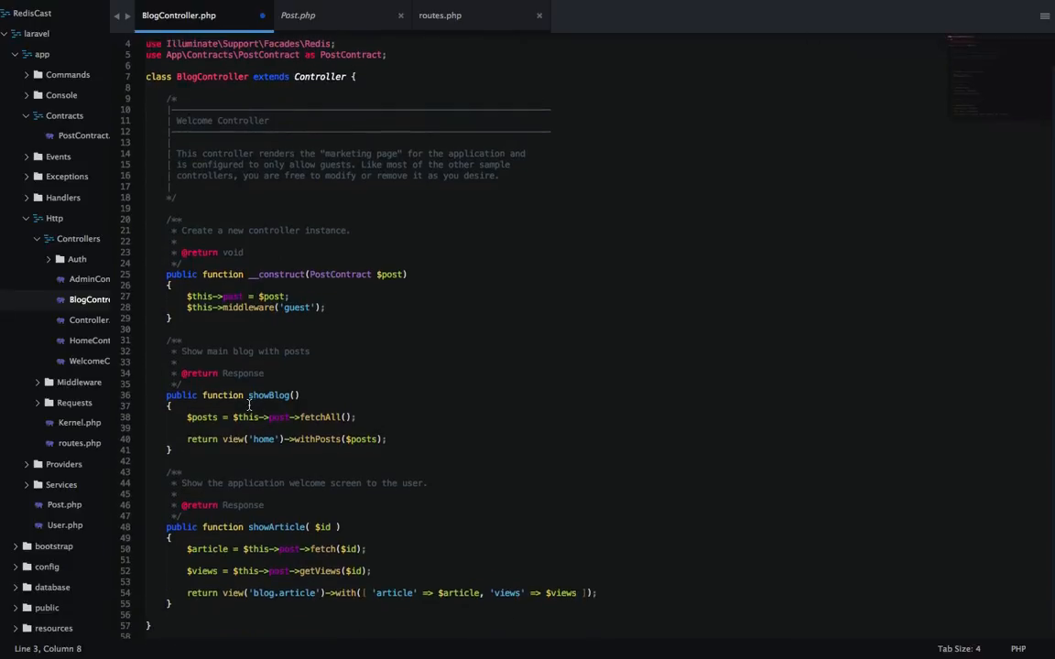
{"action": "type", "text": "DB:"}
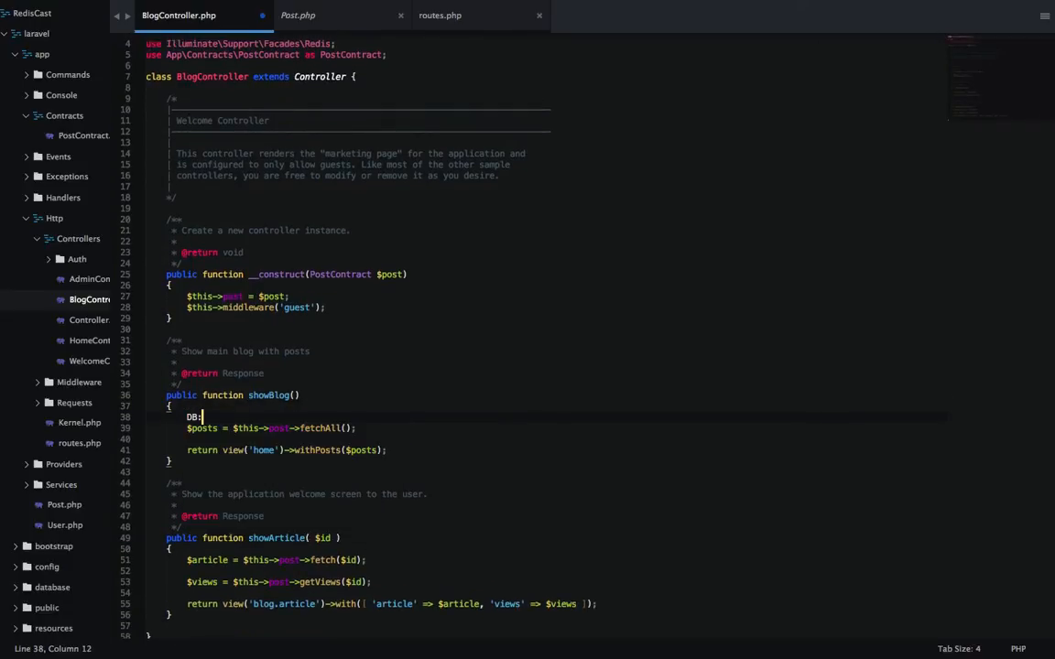
{"action": "type", "text": "::connection()->"}
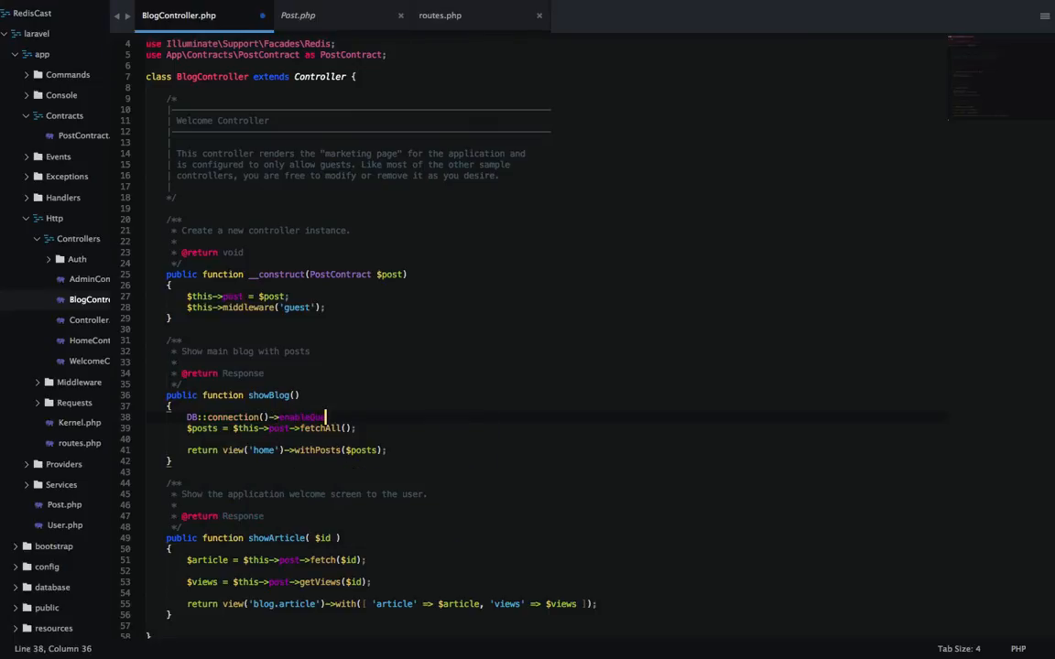
{"action": "type", "text": "enableQueryLog();"}
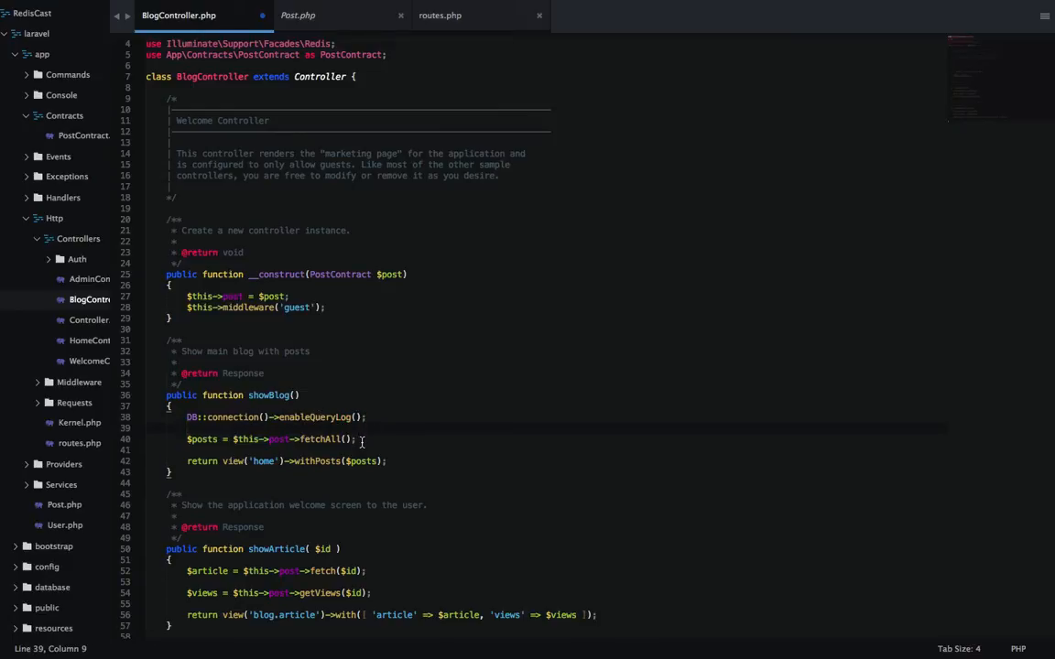
After fetching posts, store DB::getQueryLog() in $log and print it.
{"action": "key", "text": "enter"}
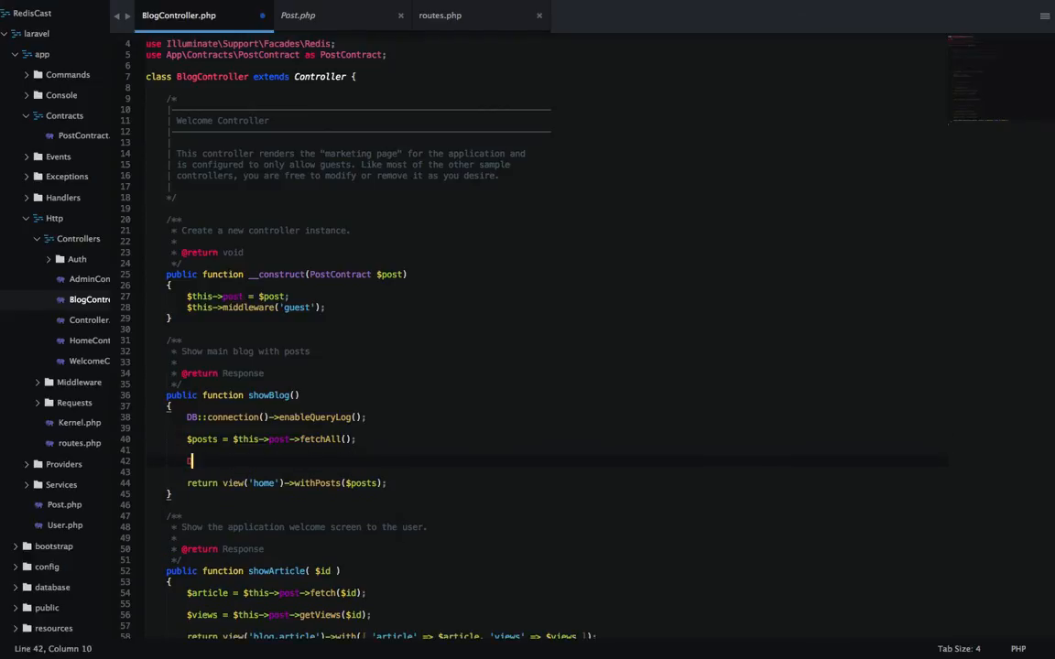
{"action": "type", "text": "DB"}
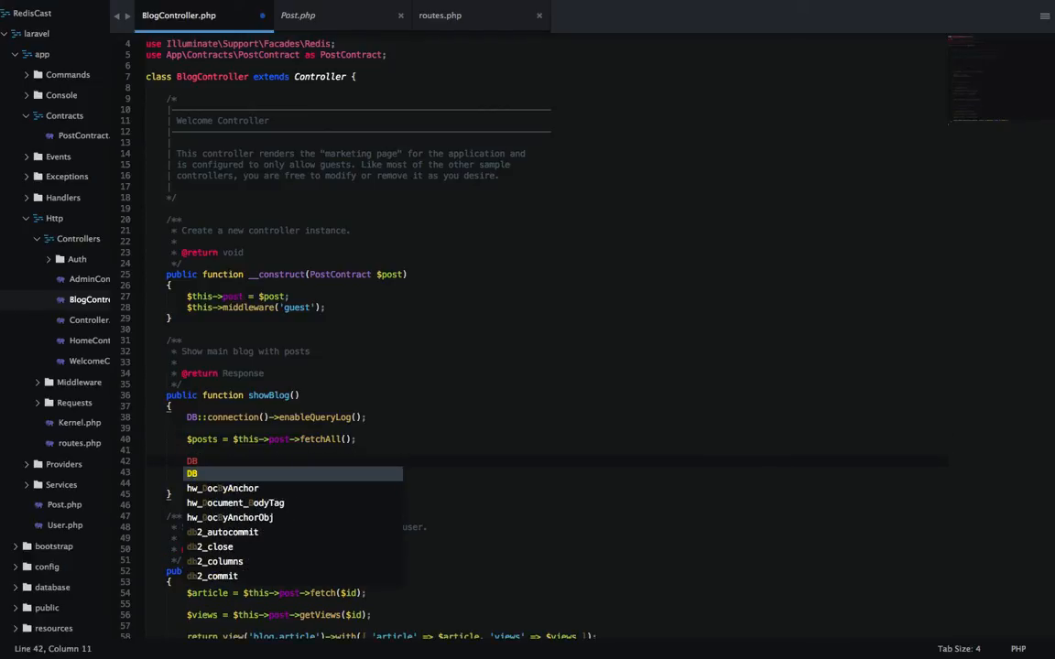
{"action": "type", "text": "get"}
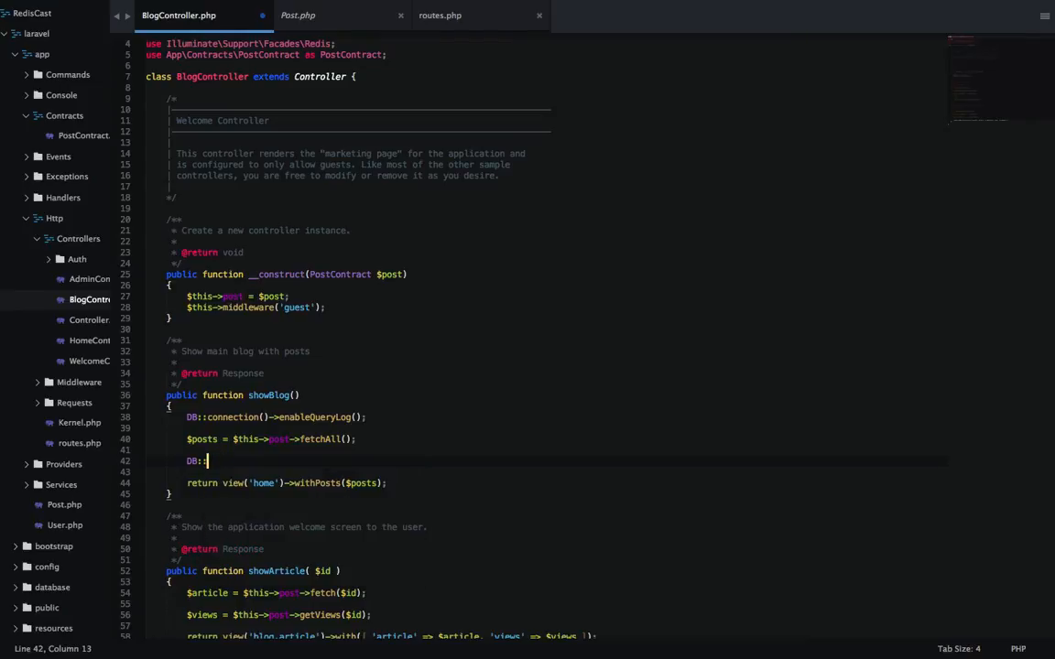
{"action": "type", "text": "getQueryLog();"}
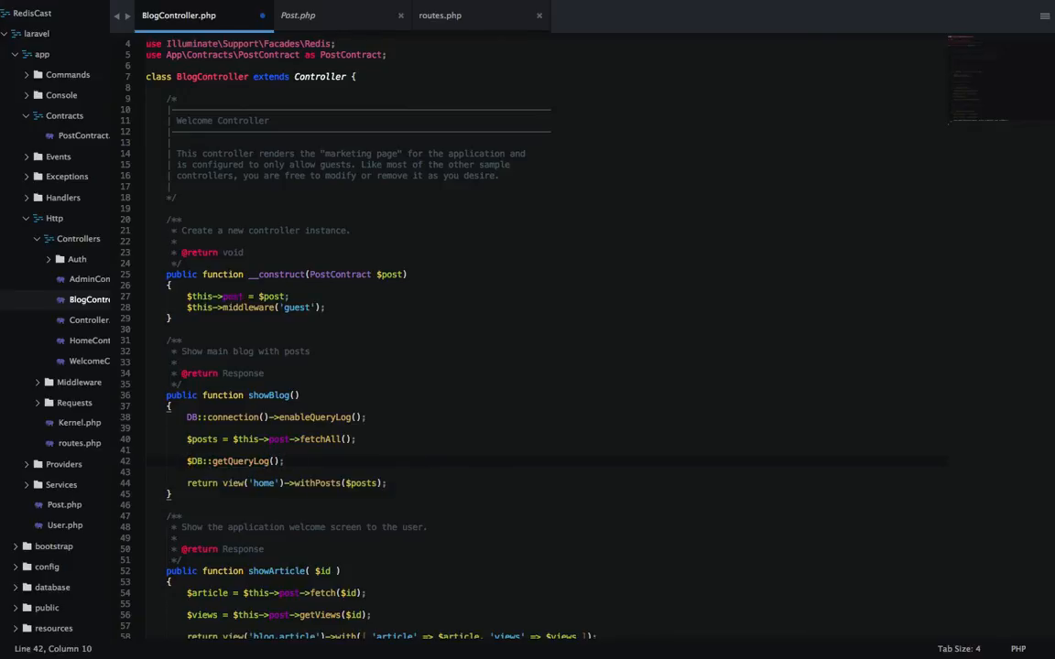
{"action": "type", "text": "$log ="}
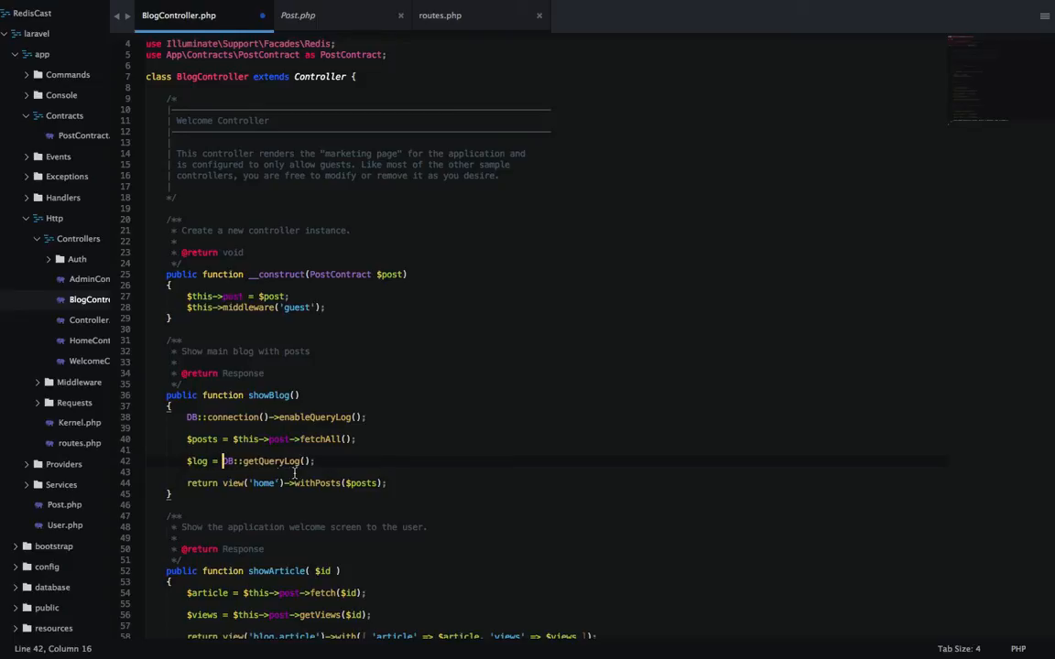
{"action": "type", "text": "print"}
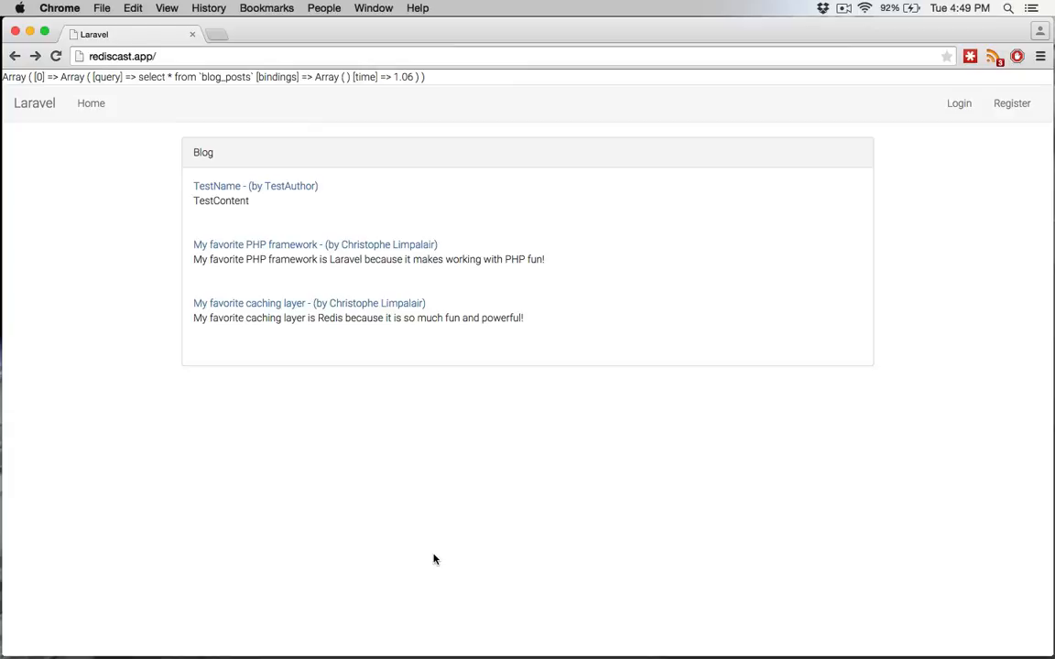
{"action": "mouse_move", "coordinate": [447, 82]}
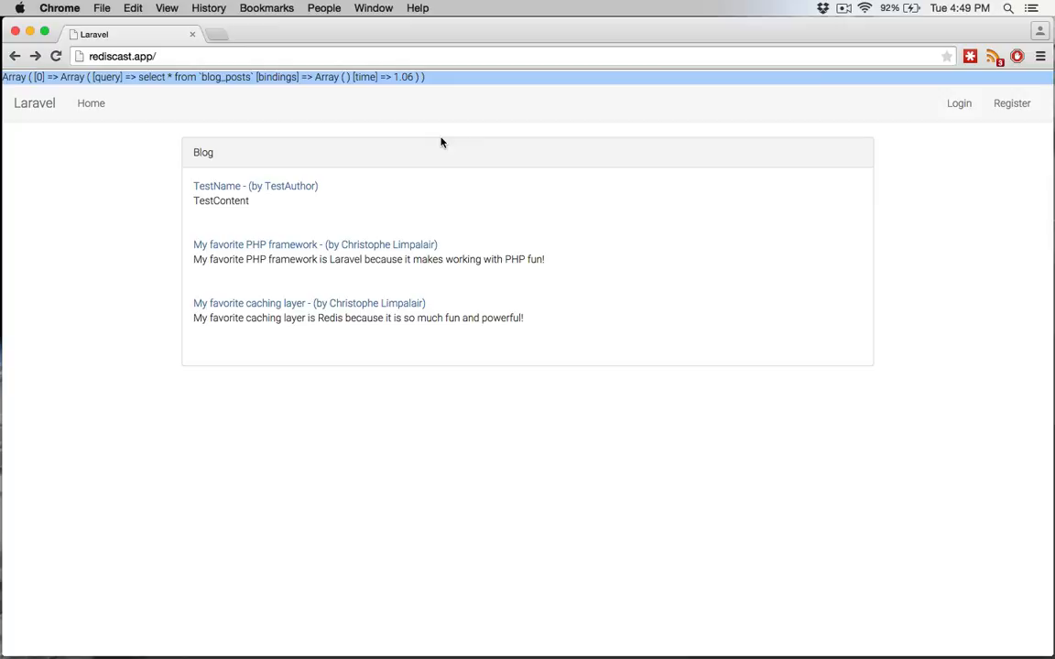
Reload the blog page twice and watch the logged blog_posts query time drop to 0.44.
{"action": "left_click", "coordinate": [55, 55]}
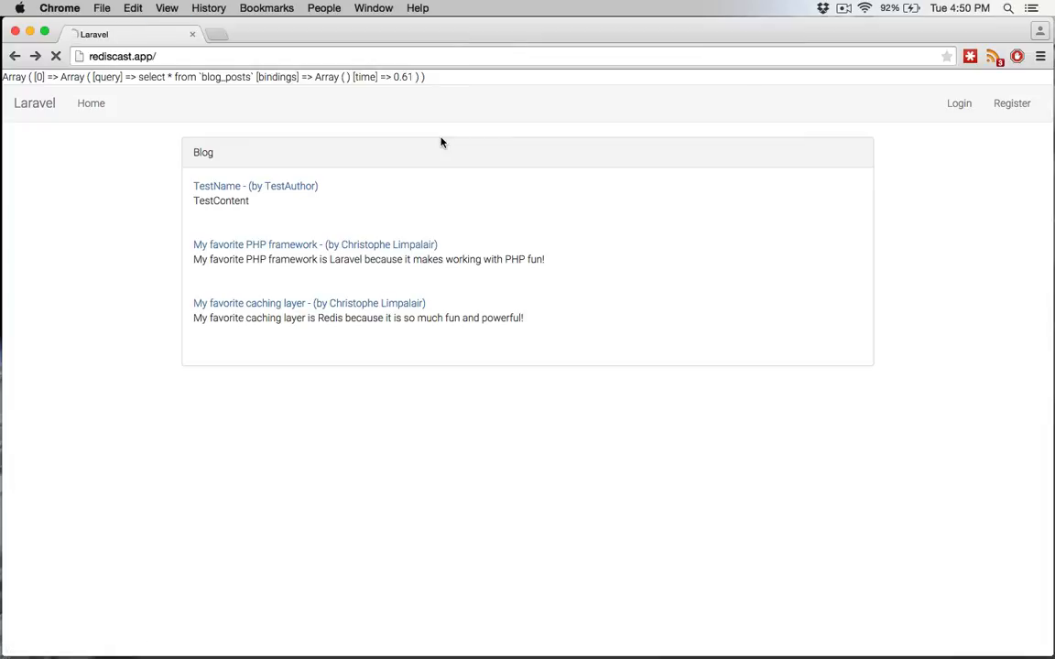
{"action": "left_click", "coordinate": [55, 55]}
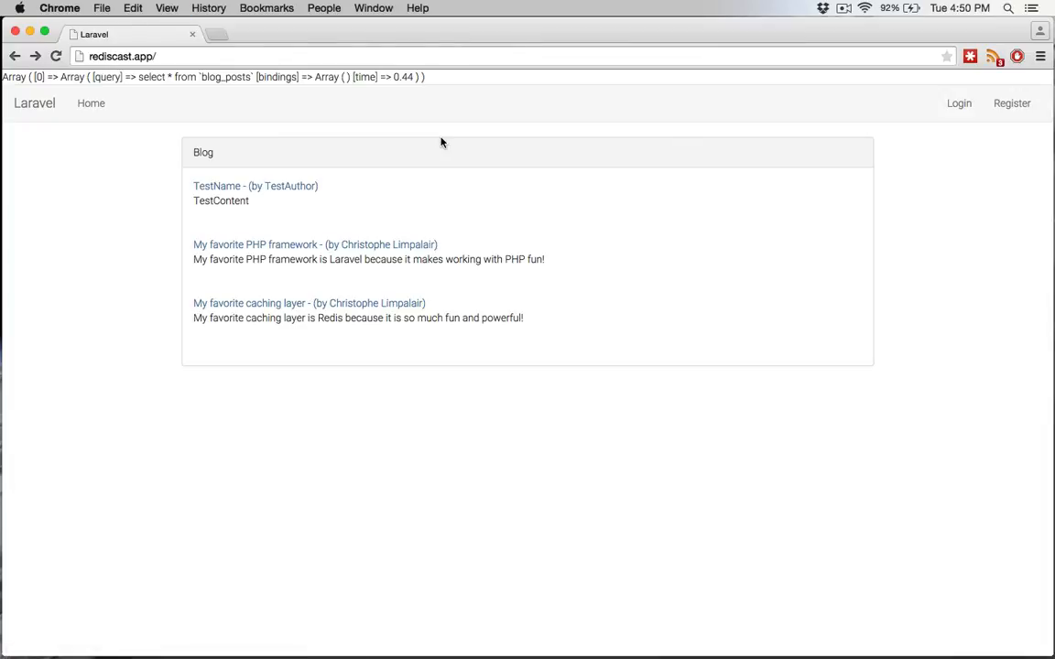
{"action": "mouse_move", "coordinate": [450, 207]}
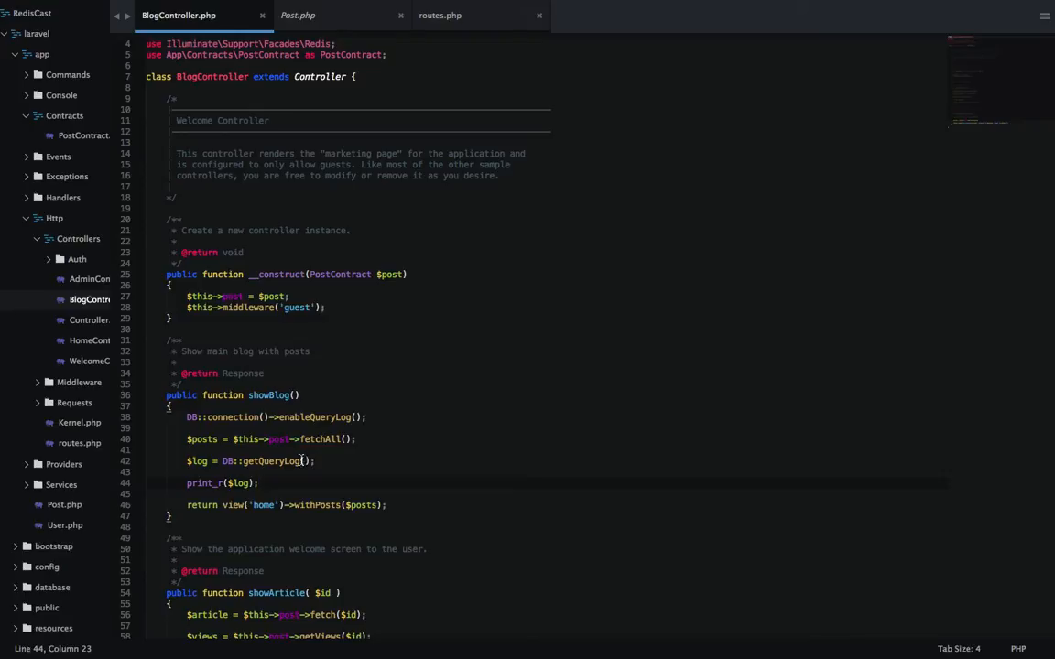
Switch to Post.php and select the return $this->get() line in fetchAll.
{"action": "double_click", "coordinate": [318, 439]}
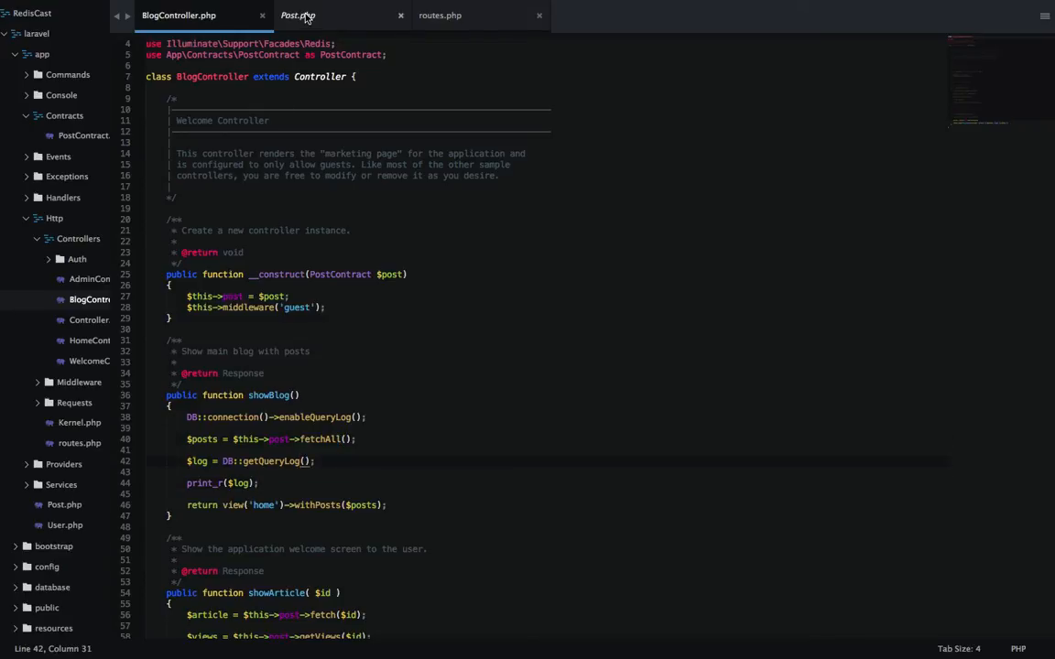
{"action": "left_click", "coordinate": [297, 15]}
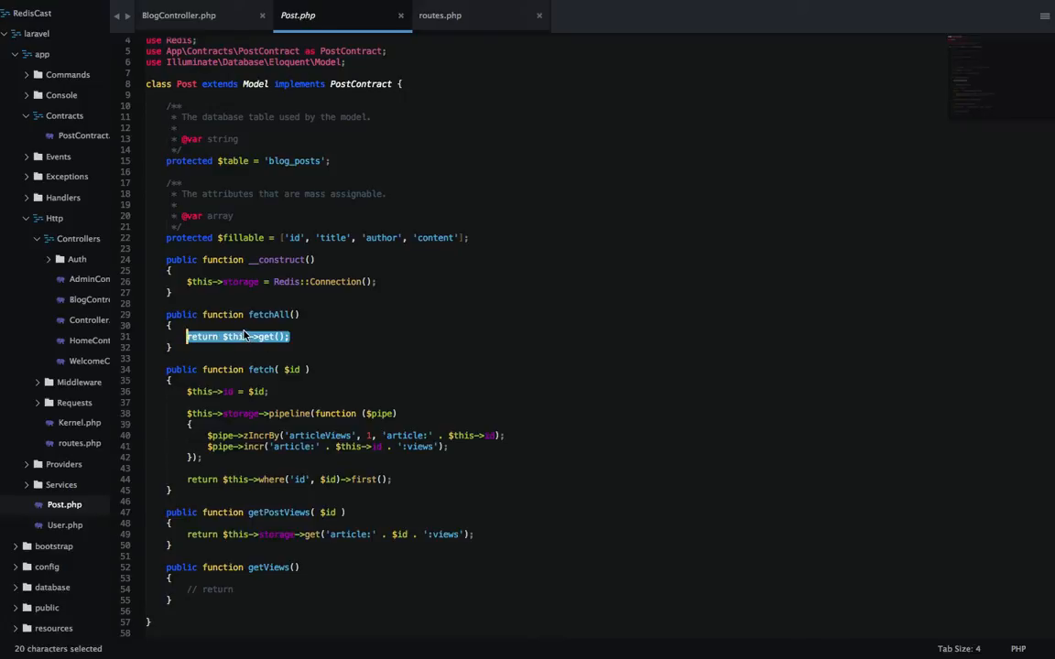
{"action": "left_click", "coordinate": [236, 337]}
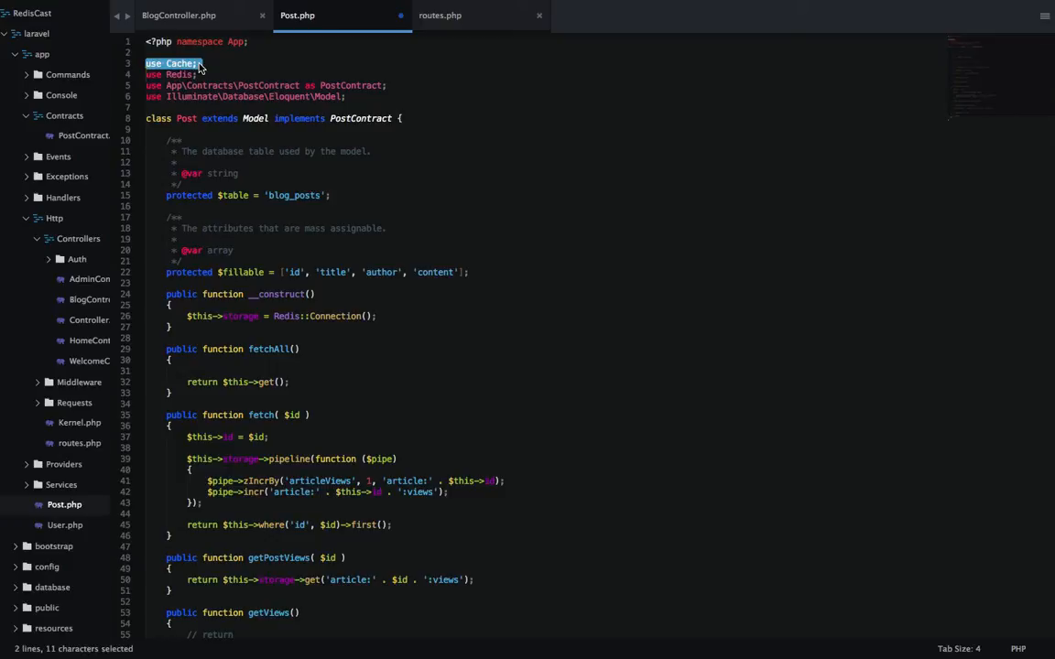
Add $result = Cache::remember('blog_posts_cache', 1, function() { }); at the top of fetchAll.
{"action": "left_click", "coordinate": [219, 374]}
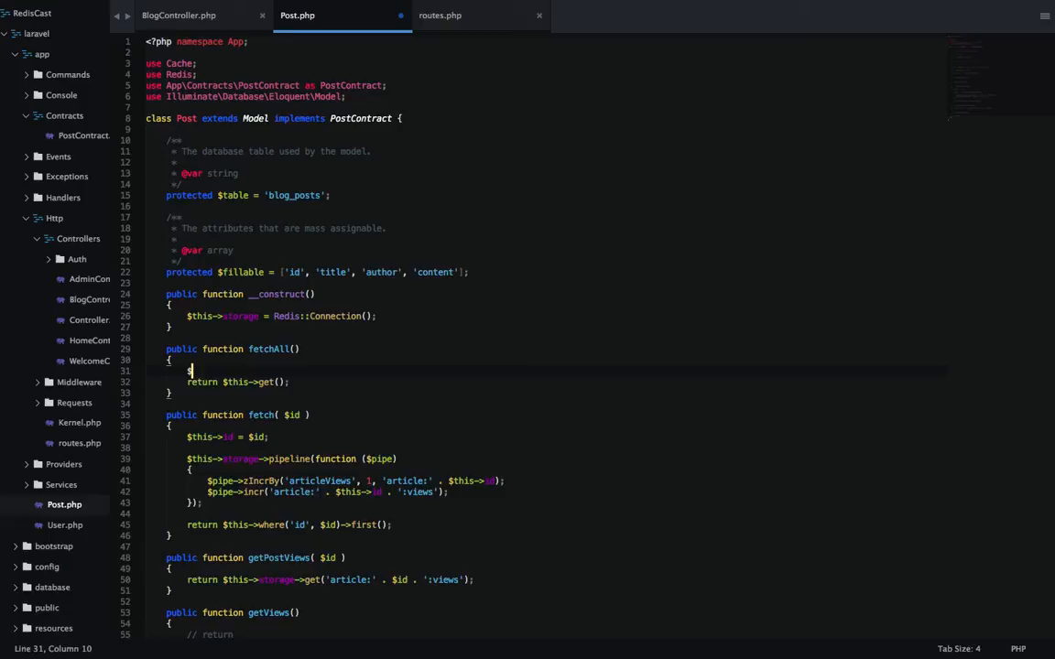
{"action": "type", "text": "$result = Cache::remember"}
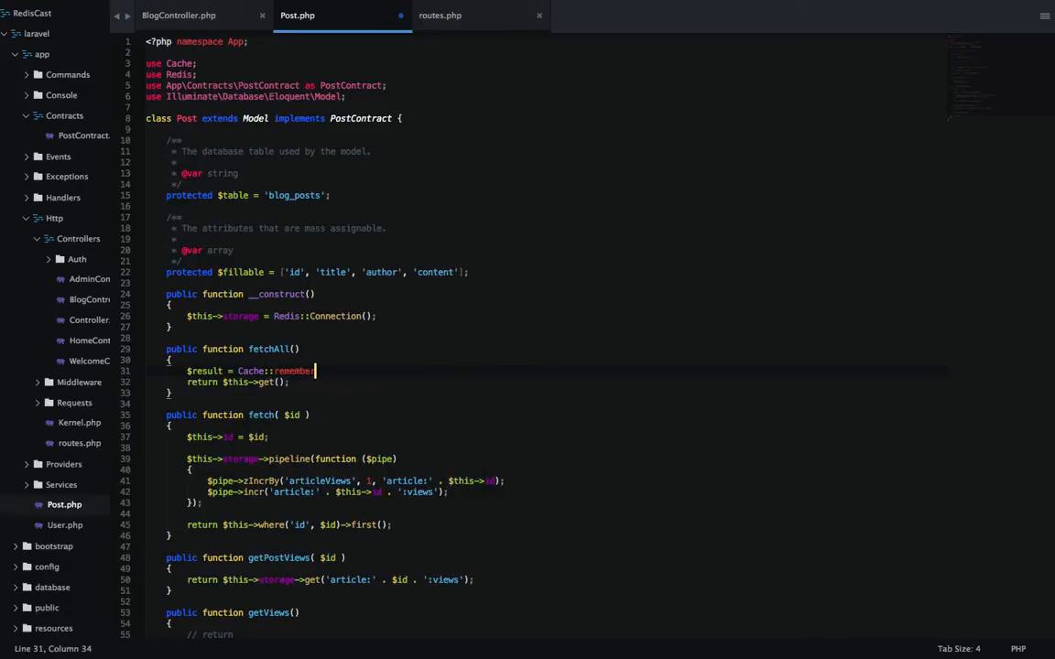
{"action": "type", "text": "()"}
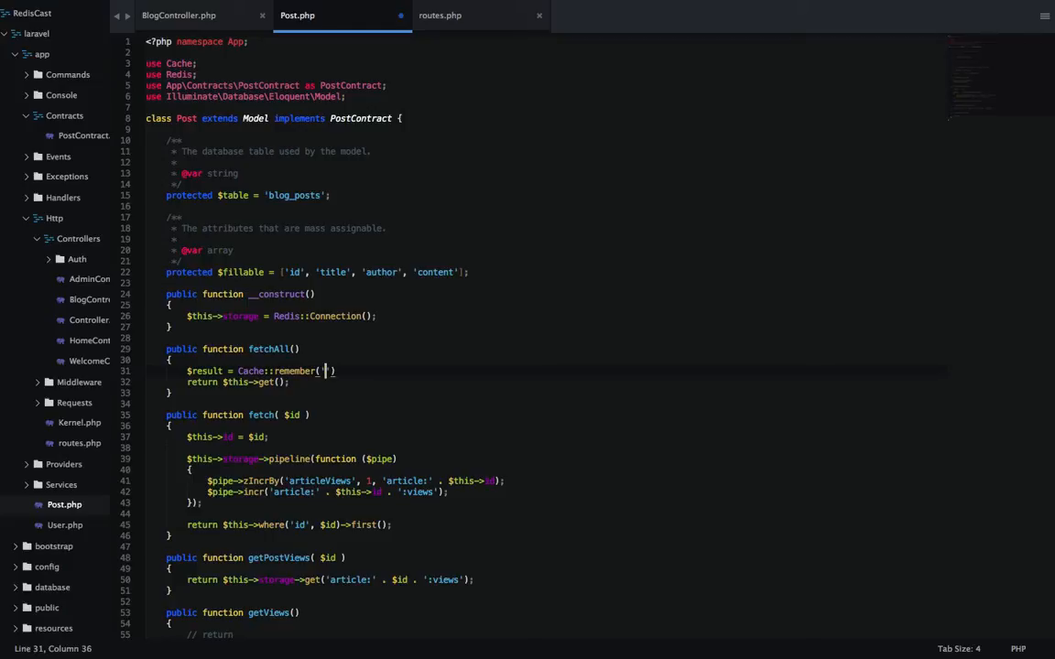
{"action": "type", "text": "blog_posts"}
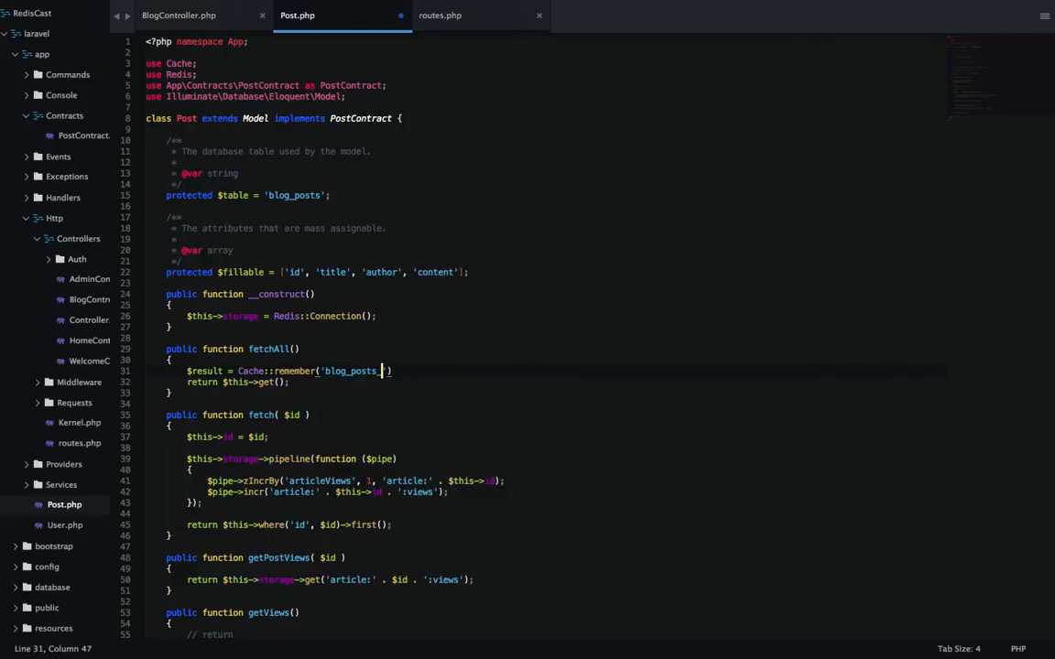
{"action": "type", "text": "_cache,"}
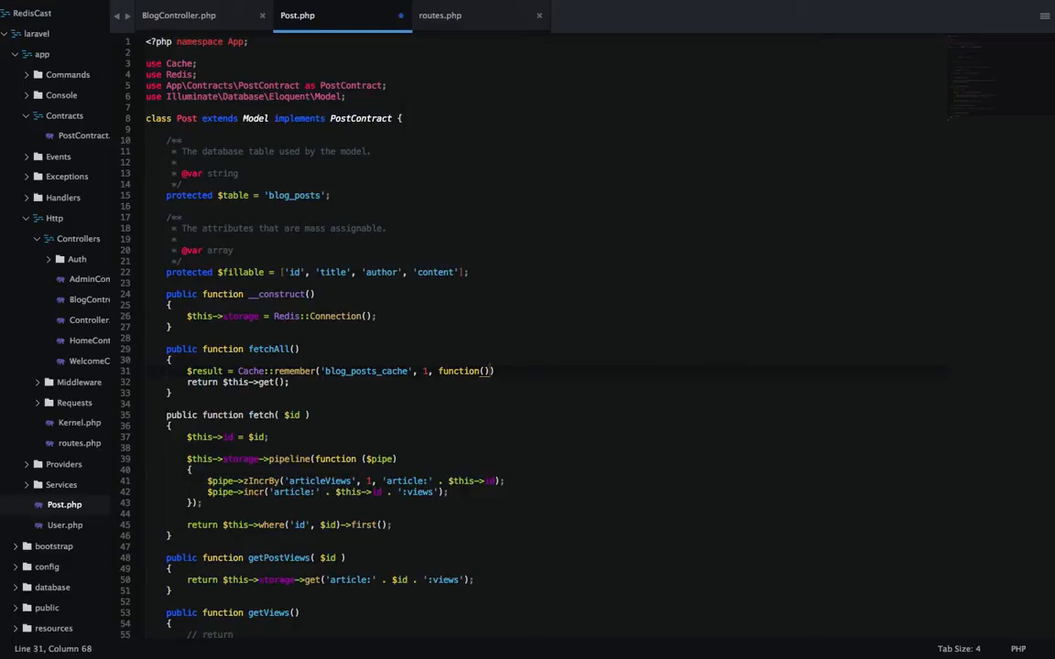
Move return $this->get(); inside the Cache::remember closure body.
{"action": "double_click", "coordinate": [293, 370]}
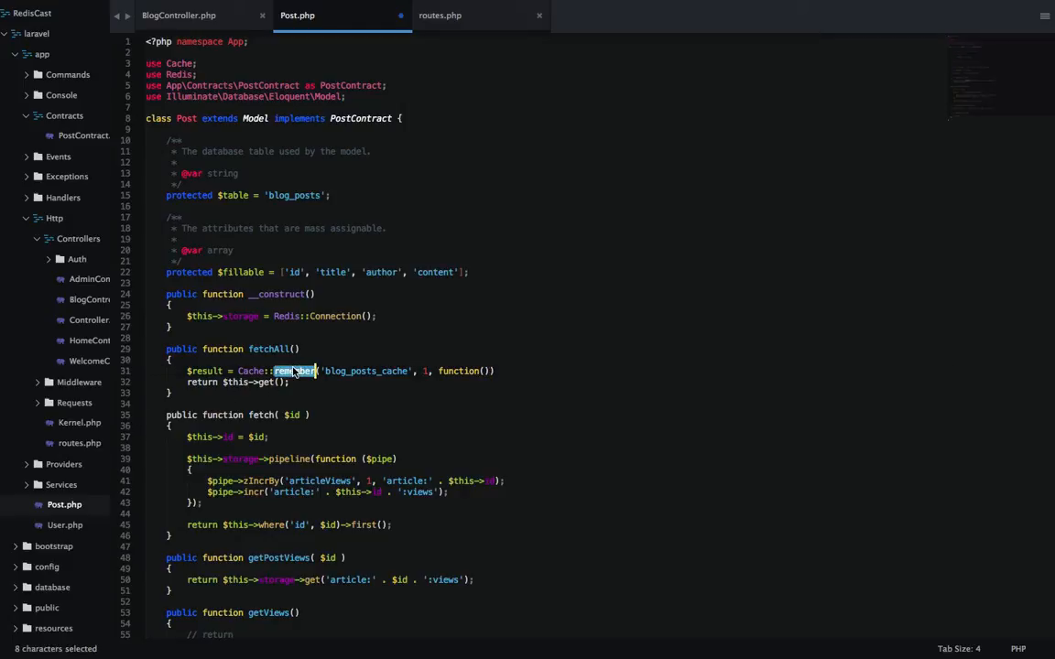
{"action": "left_click", "coordinate": [490, 370]}
{"action": "type", "text": "{"}
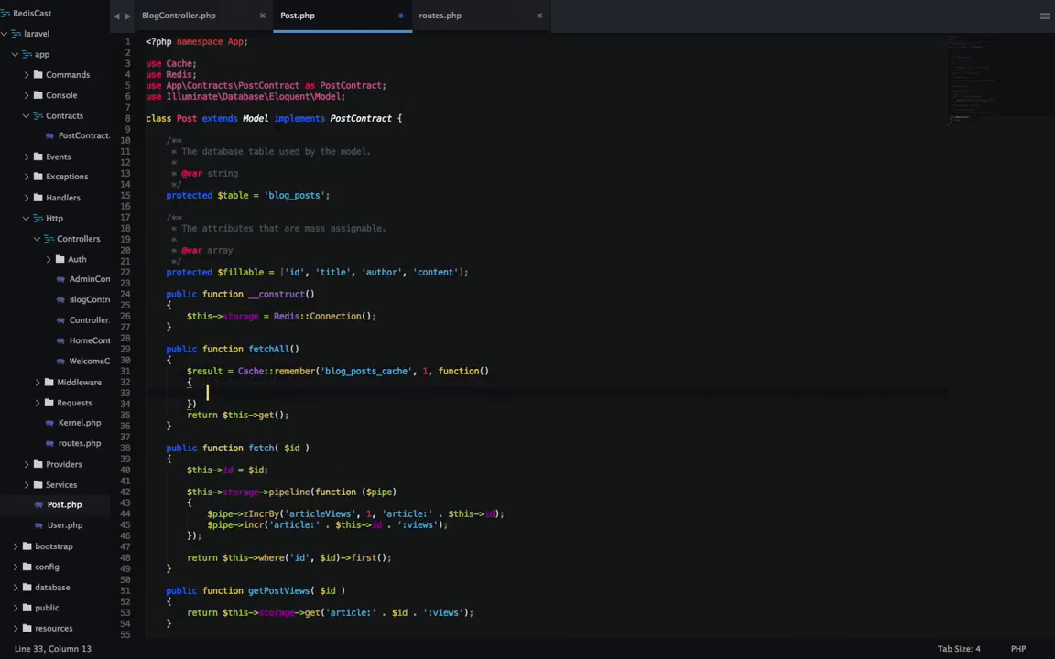
{"action": "left_click", "coordinate": [285, 414]}
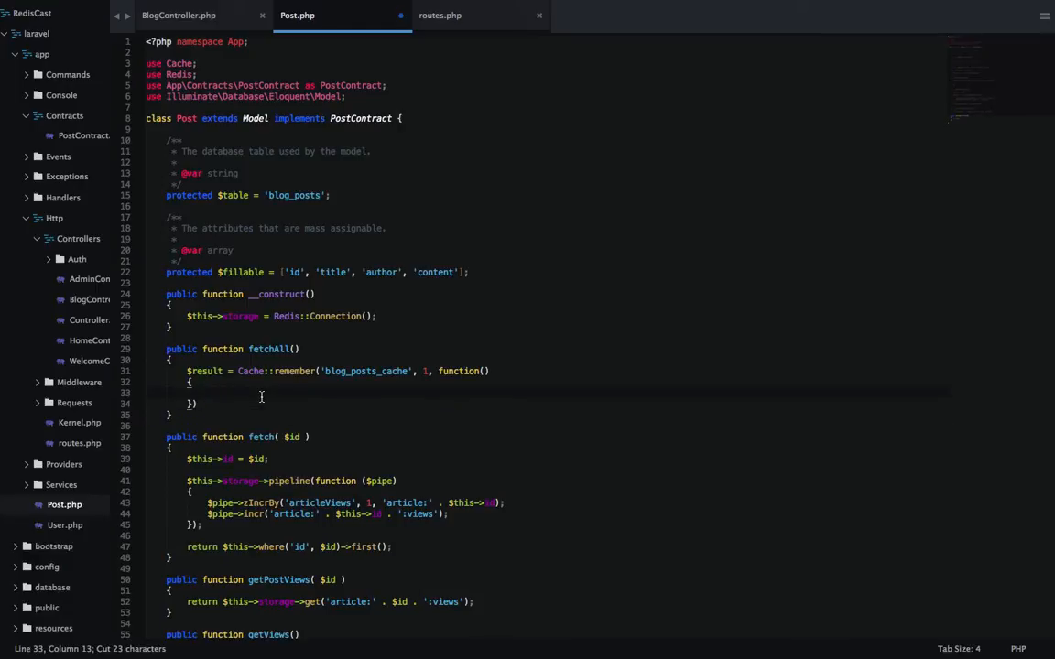
{"action": "type", "text": "return $this->get();"}
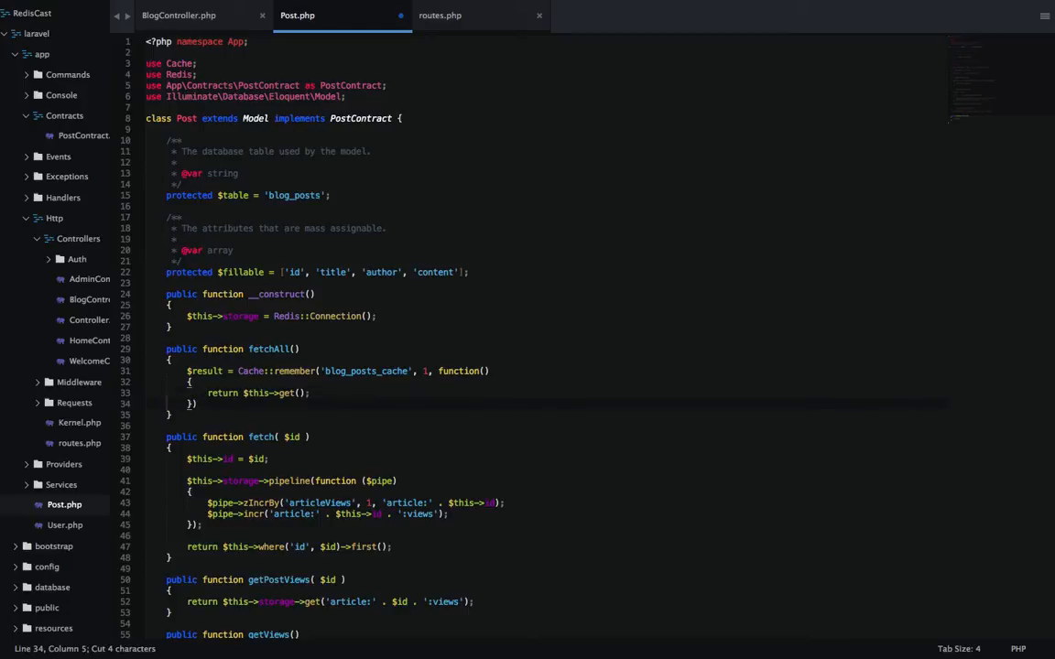
Add return $result after the closure and tidy the query line inside it.
{"action": "key", "text": "enter"}
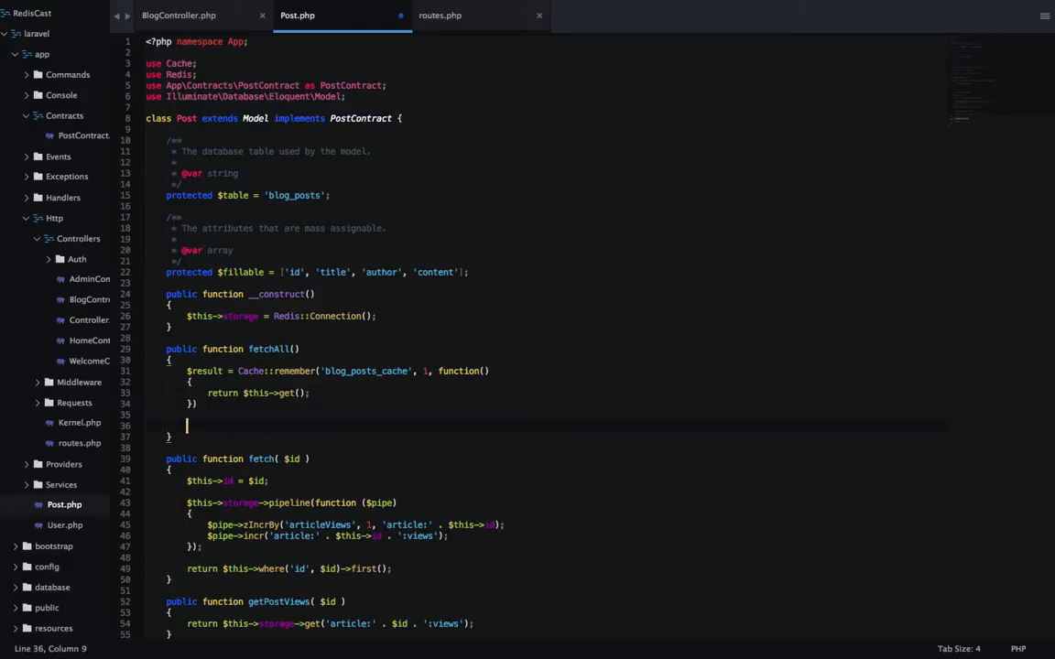
{"action": "type", "text": "return $result"}
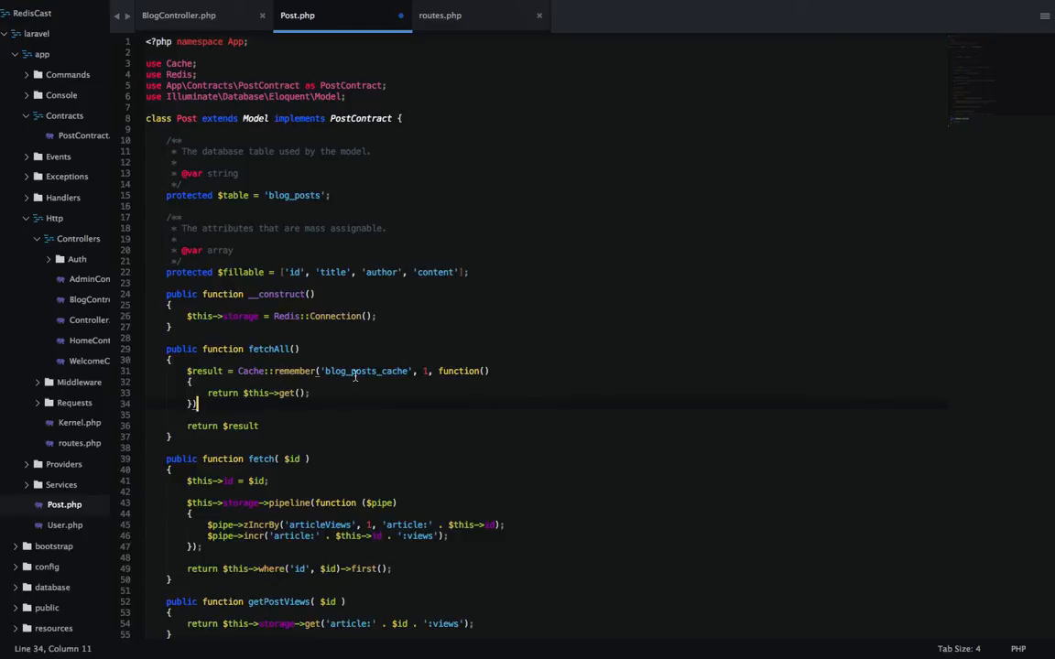
{"action": "mouse_move", "coordinate": [300, 373]}
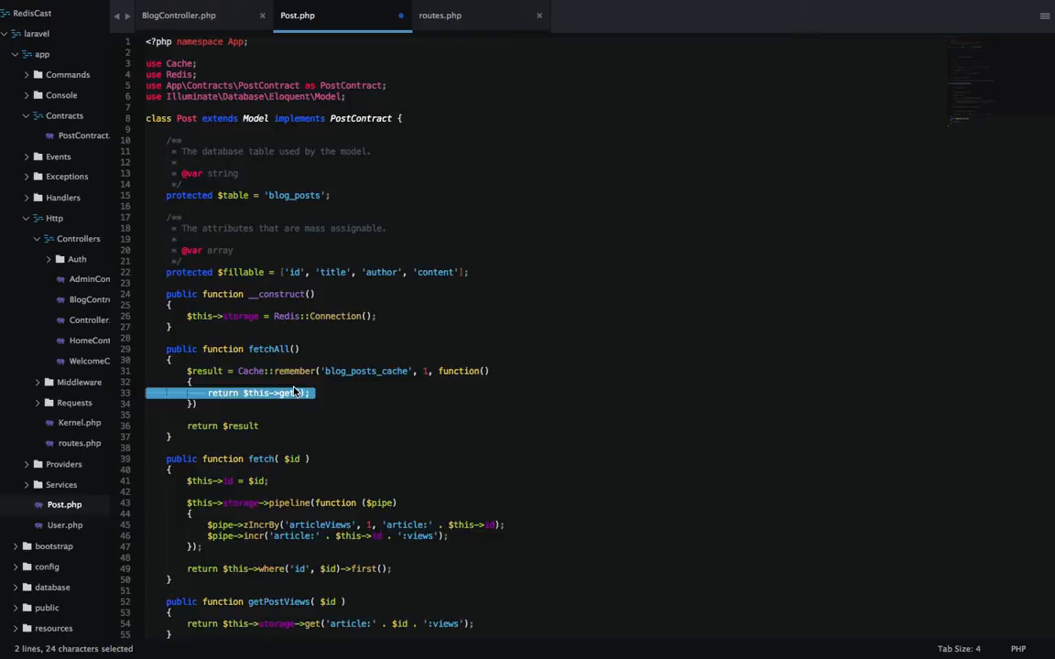
{"action": "left_click", "coordinate": [311, 392]}
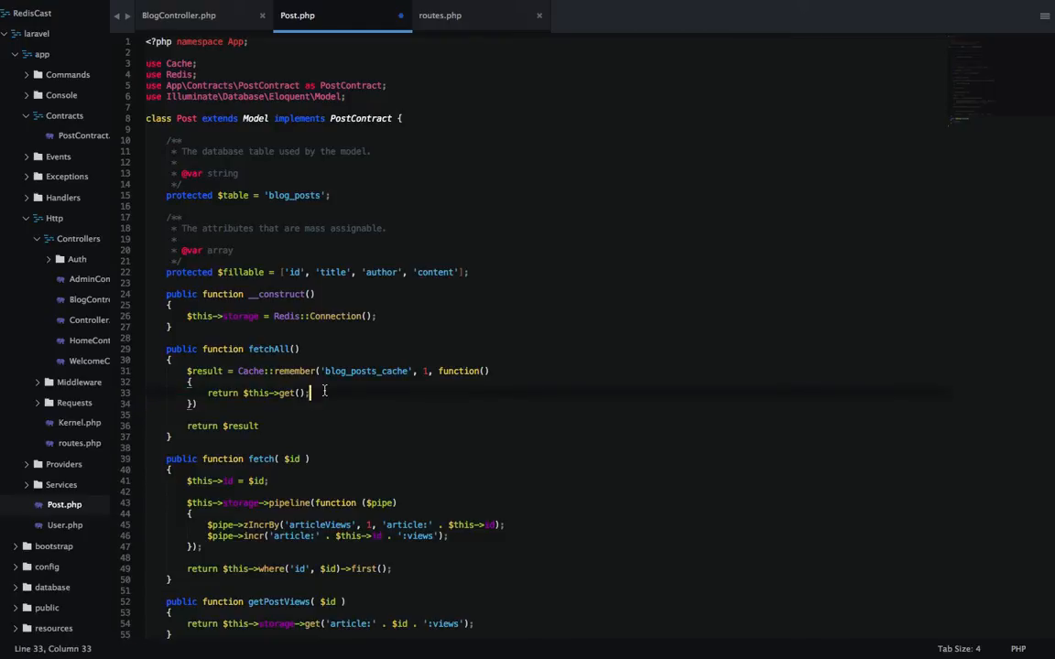
{"action": "double_click", "coordinate": [367, 370]}
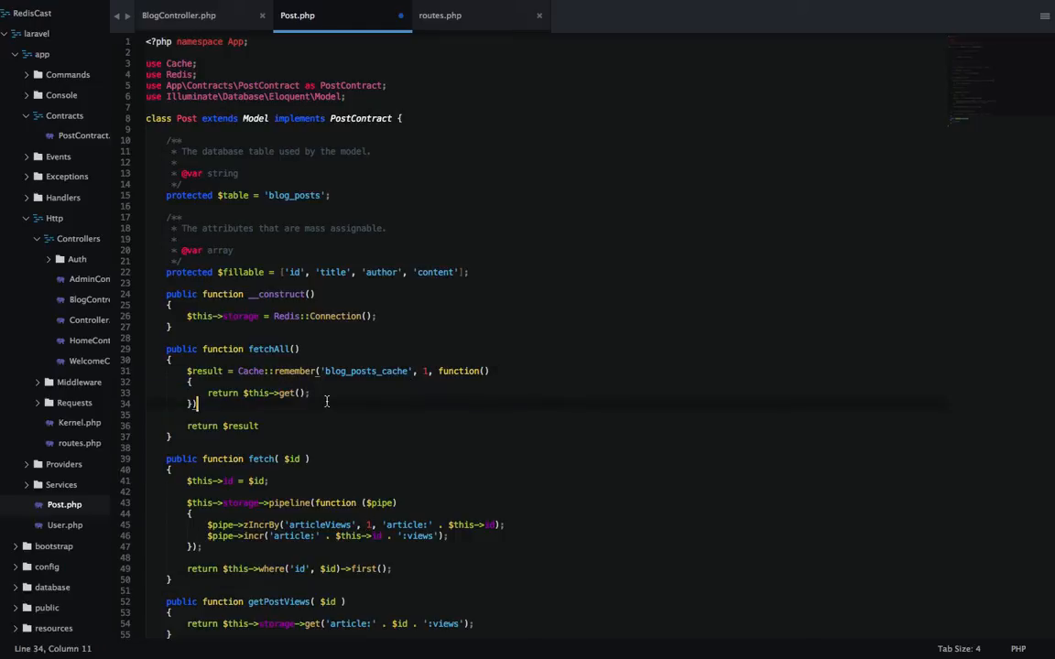
Save Post.php, glance at BlogController's showBlog, and return to the Post model.
{"action": "key", "text": "ctrl+s"}
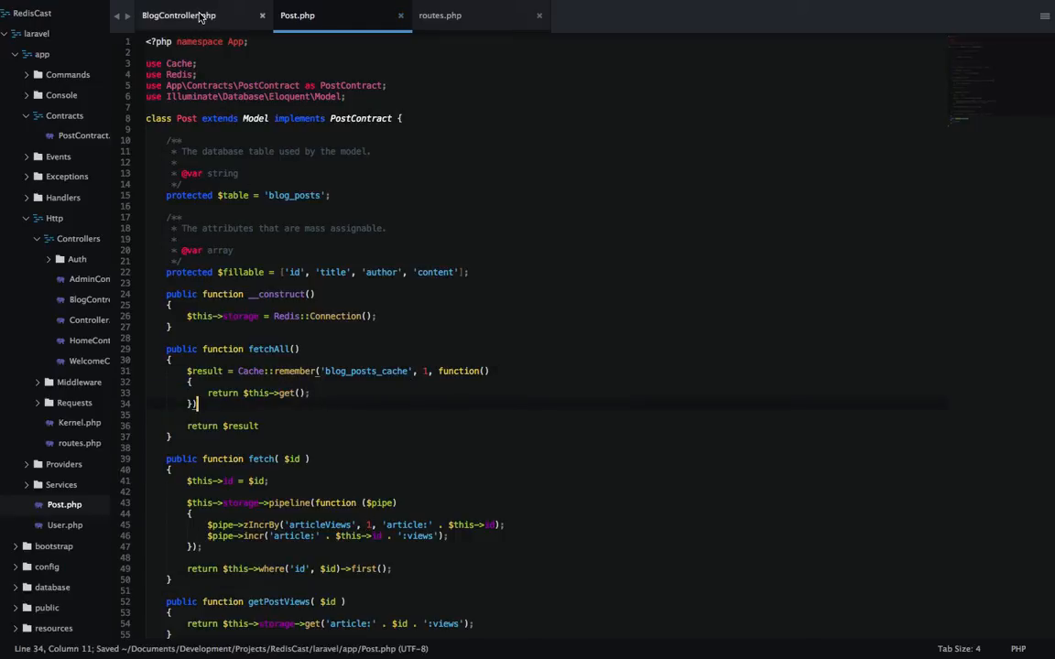
{"action": "left_click", "coordinate": [180, 15]}
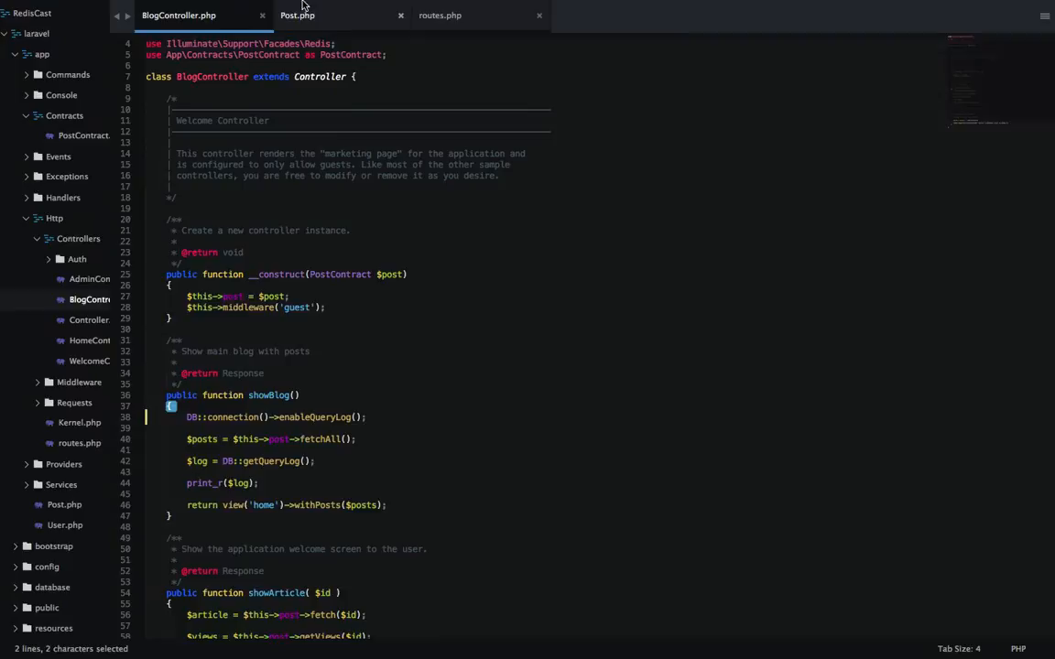
{"action": "left_click", "coordinate": [297, 15]}
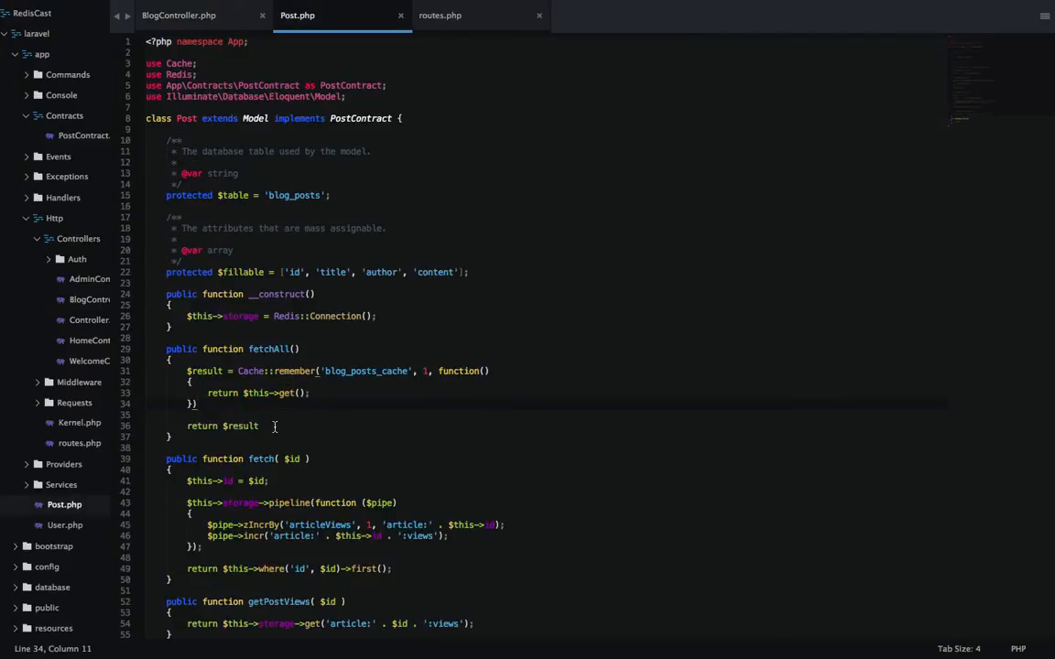
{"action": "left_click", "coordinate": [263, 425]}
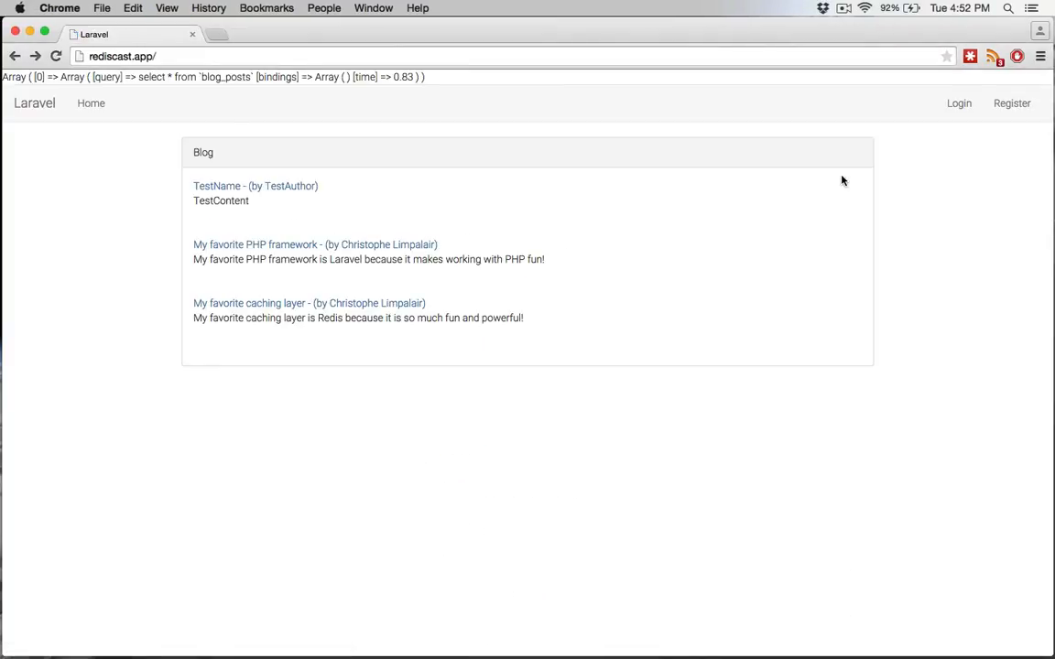
Reload the blog page and confirm the query dump shows an empty Array ( ) with all three posts.
{"action": "double_click", "coordinate": [403, 77]}
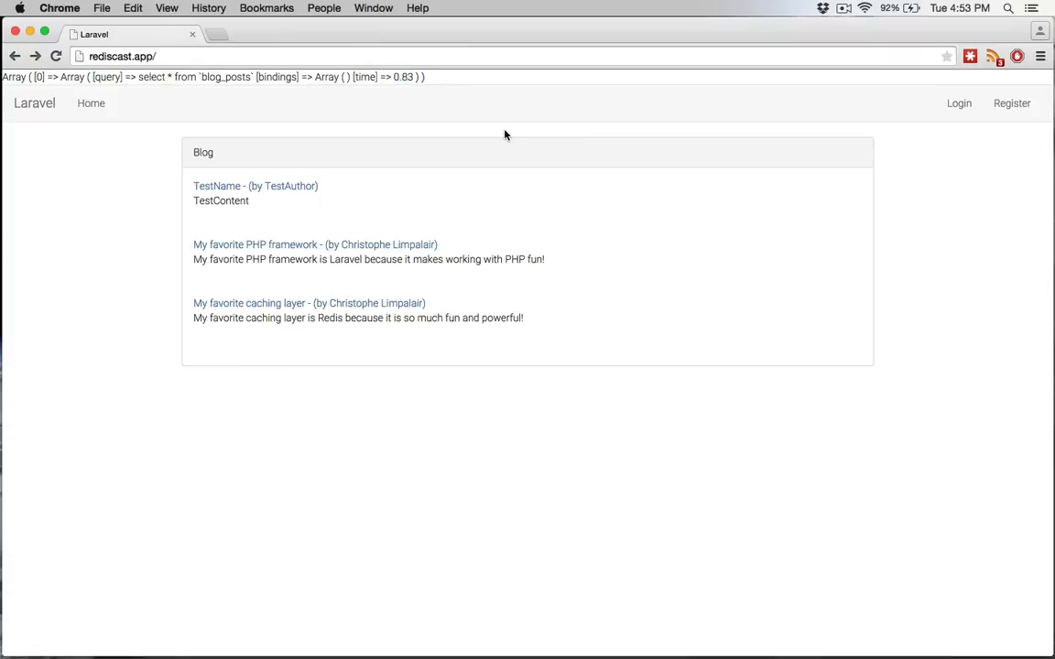
{"action": "left_click", "coordinate": [55, 55]}
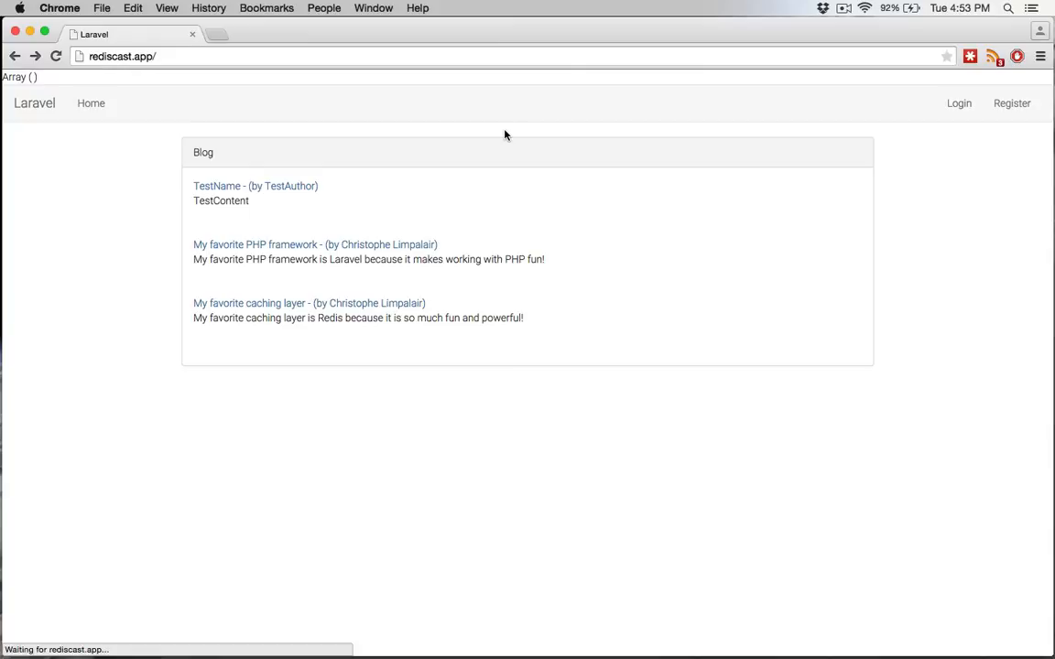
{"action": "mouse_move", "coordinate": [40, 81]}
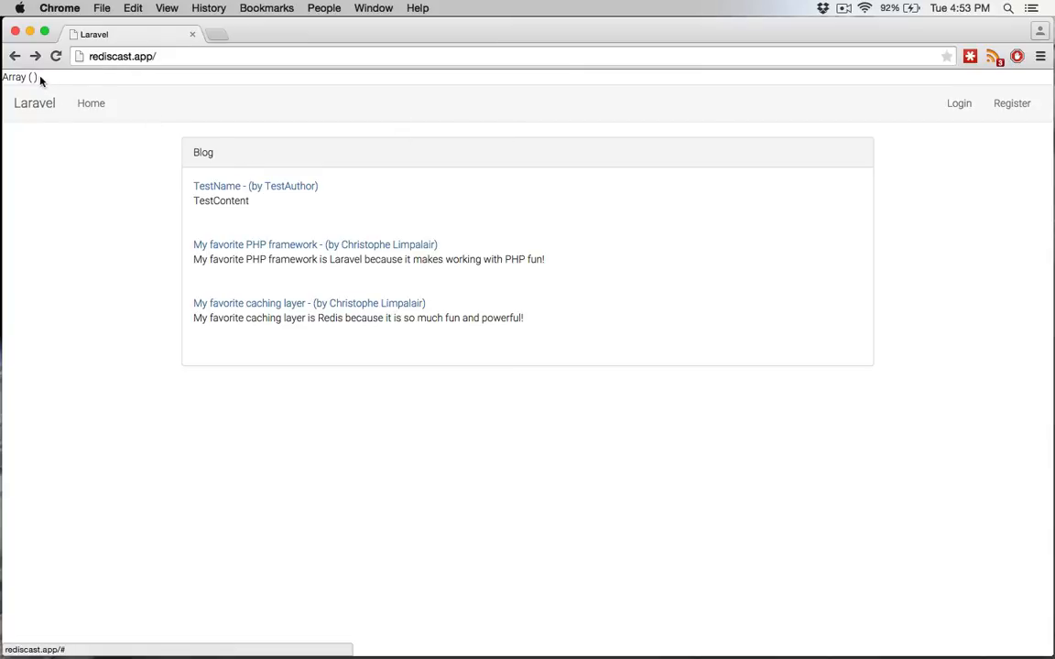
{"action": "mouse_move", "coordinate": [128, 362]}
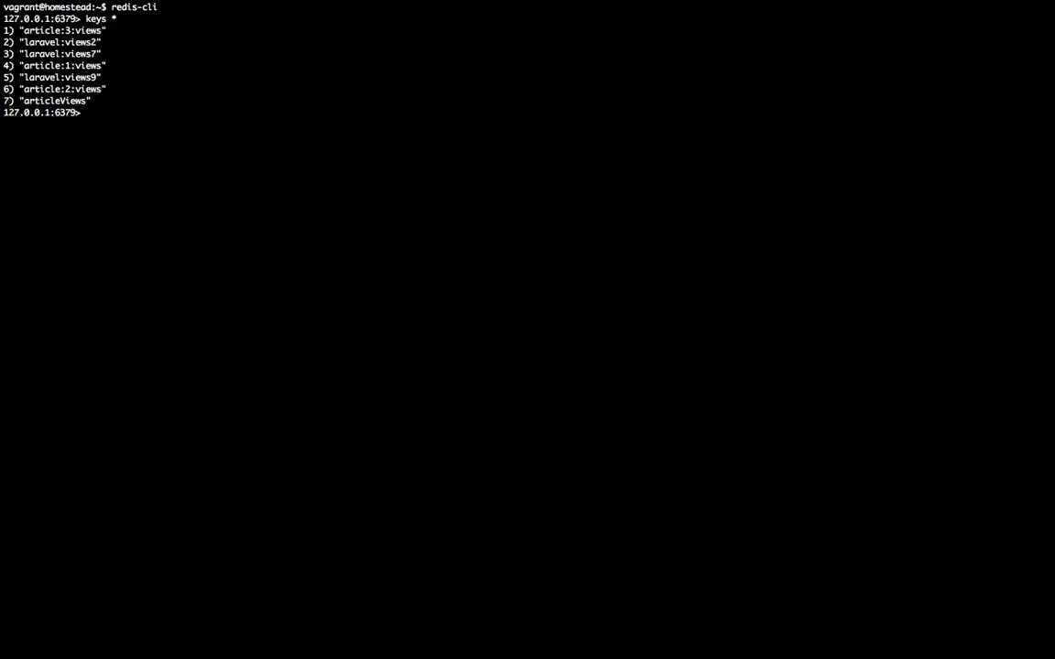
{"action": "mouse_move", "coordinate": [410, 277]}
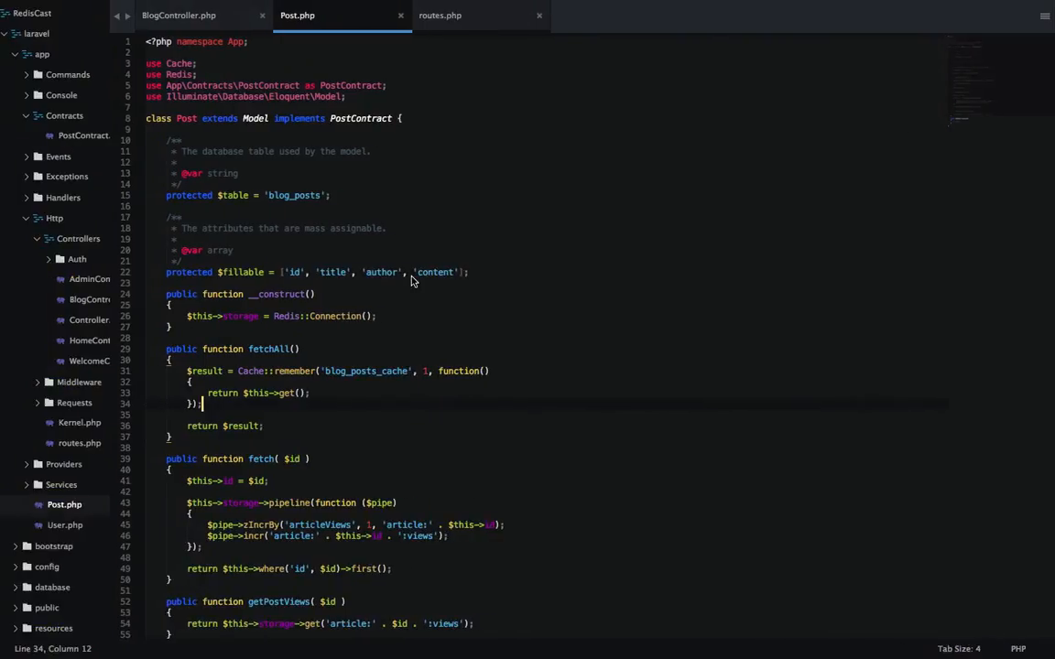
Open .env from the sidebar, comparing it briefly with .env.example.
{"action": "scroll", "scroll_direction": "down", "scroll_amount": 3}
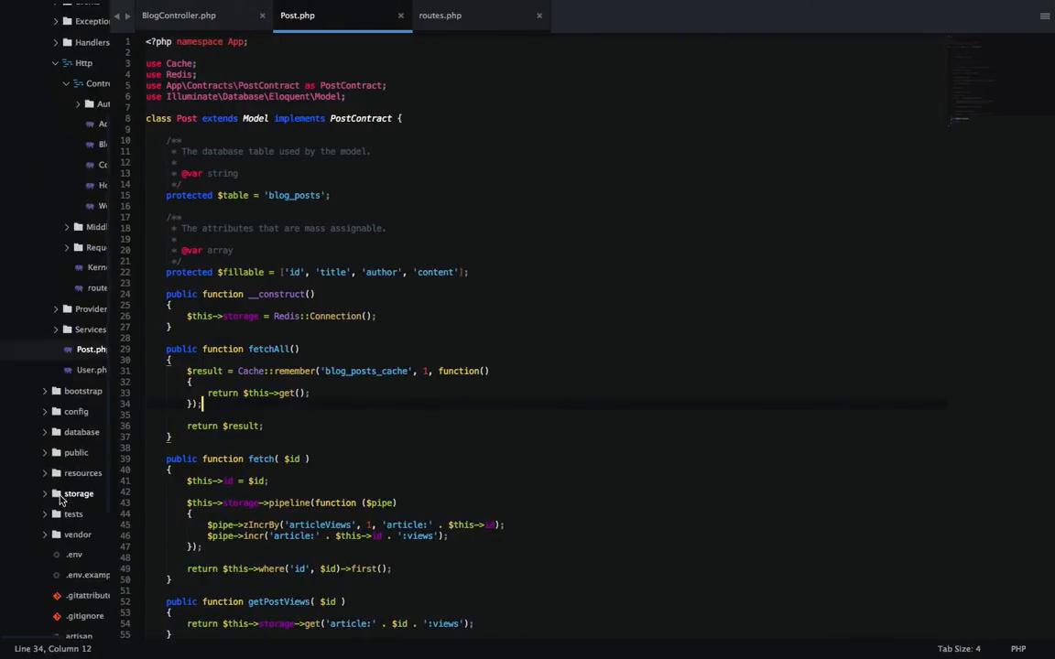
{"action": "scroll", "scroll_direction": "down", "scroll_amount": 3}
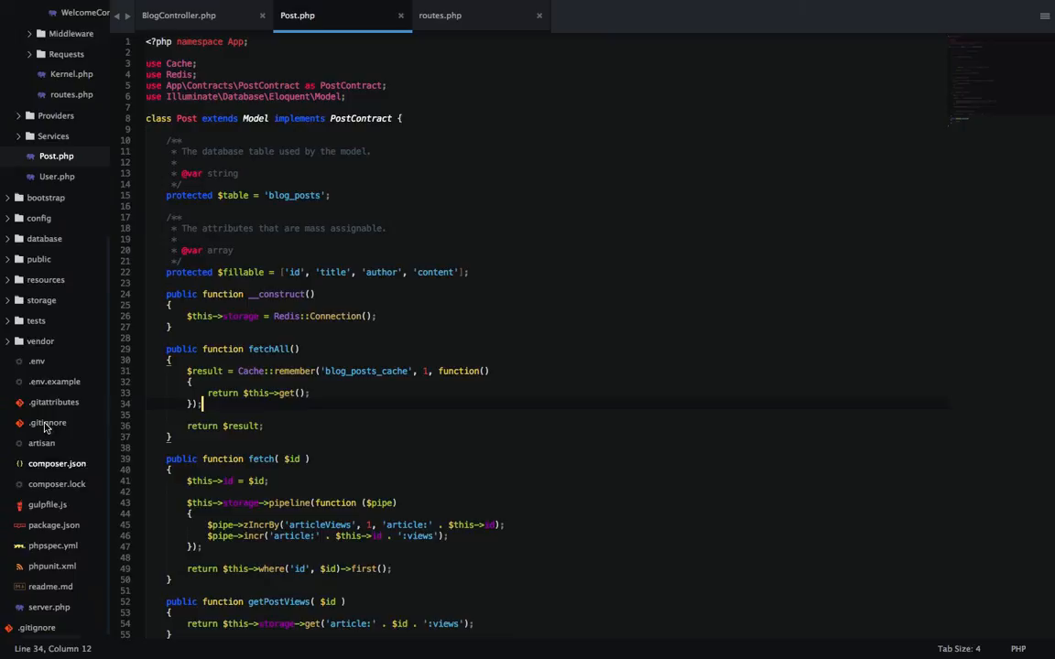
{"action": "left_click", "coordinate": [37, 361]}
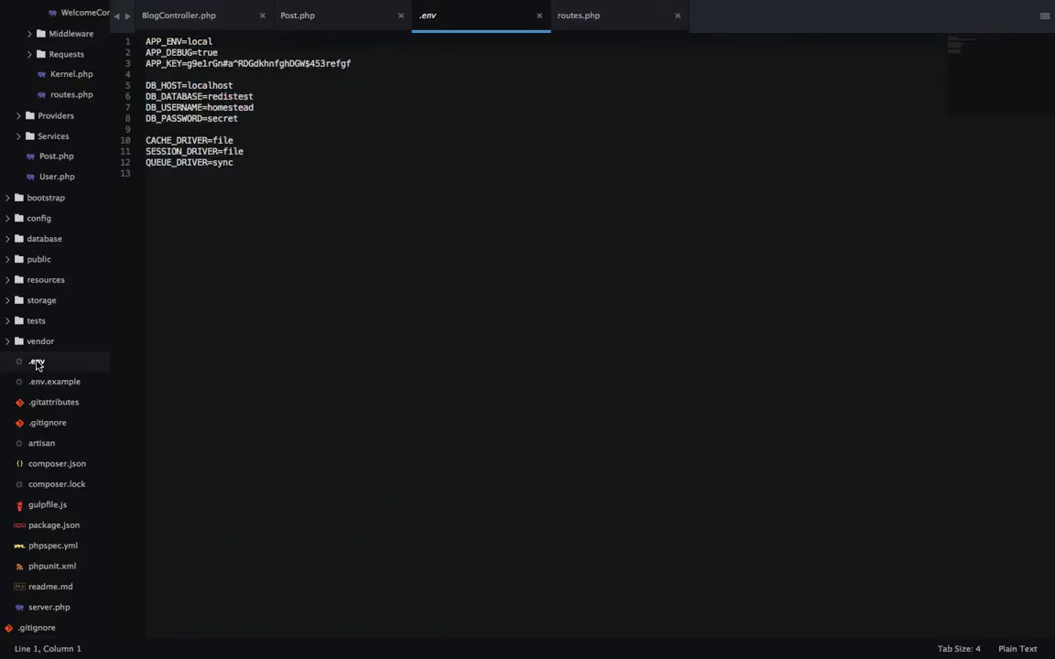
{"action": "left_click", "coordinate": [55, 383]}
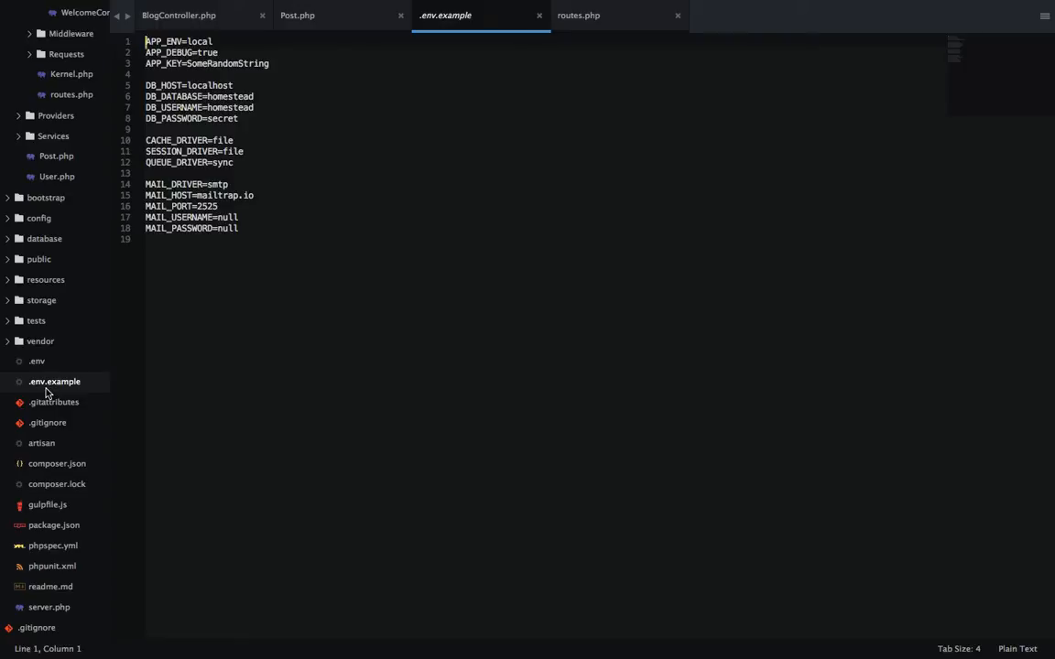
{"action": "left_click", "coordinate": [37, 360]}
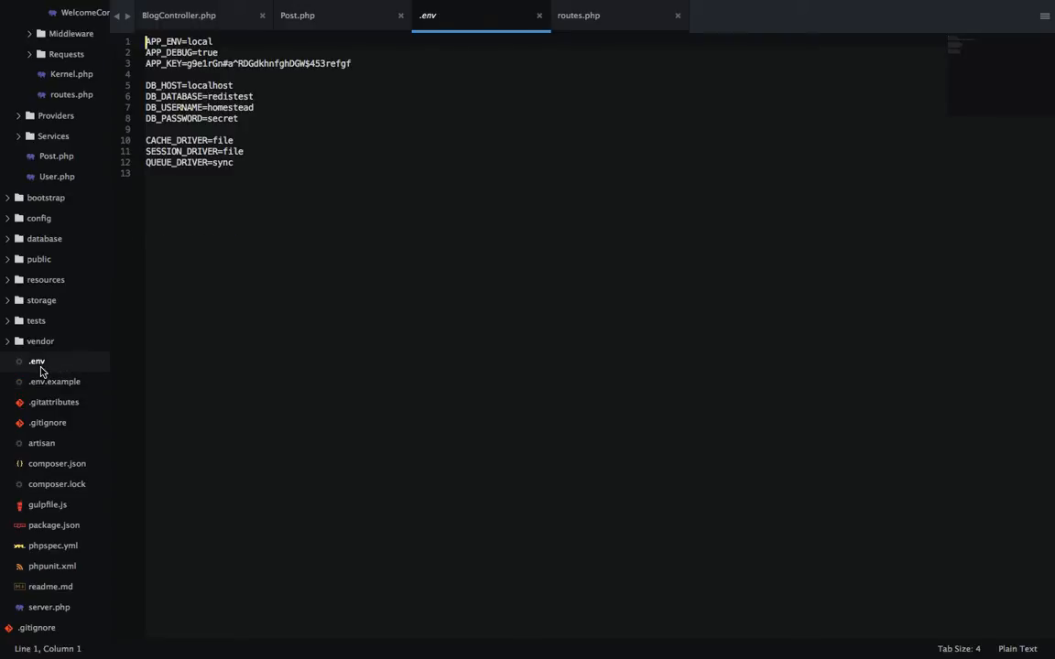
Change CACHE_DRIVER from file to redis and reload the blog page.
{"action": "double_click", "coordinate": [176, 139]}
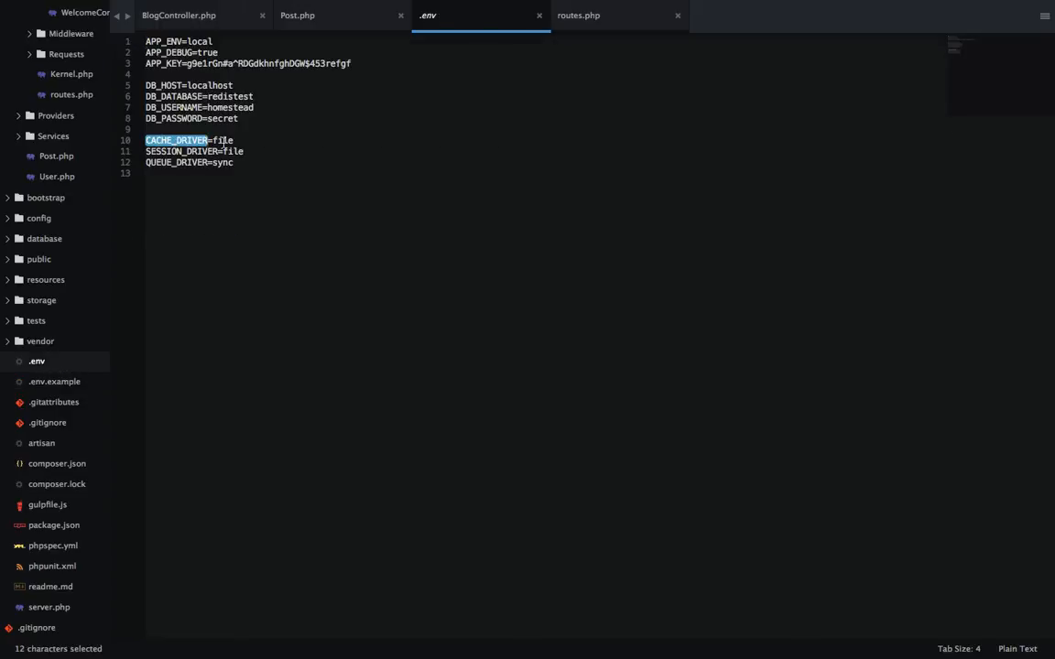
{"action": "double_click", "coordinate": [222, 140]}
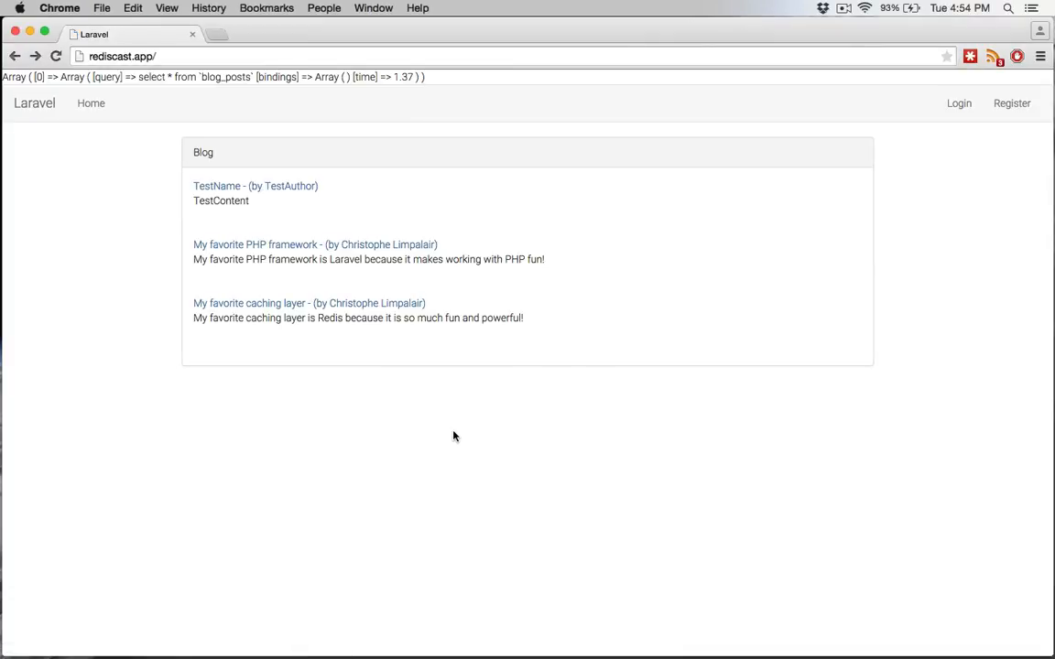
{"action": "left_click", "coordinate": [55, 55]}
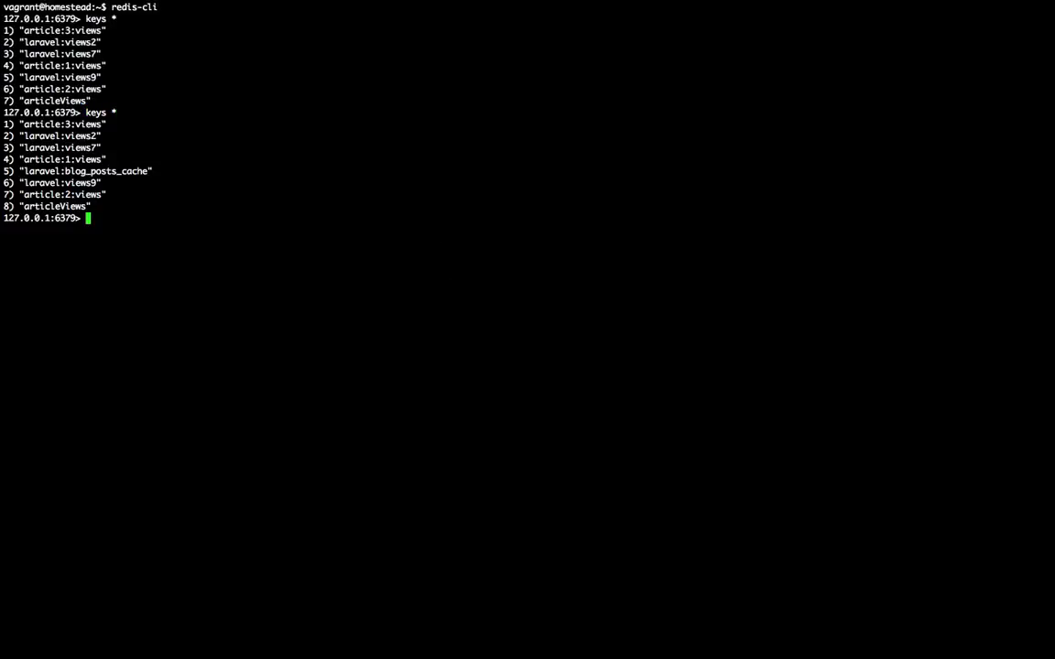
Run keys laravel:blog_posts_cache in redis-cli to confirm the key exists.
{"action": "type", "text": "keys laravel:b"}
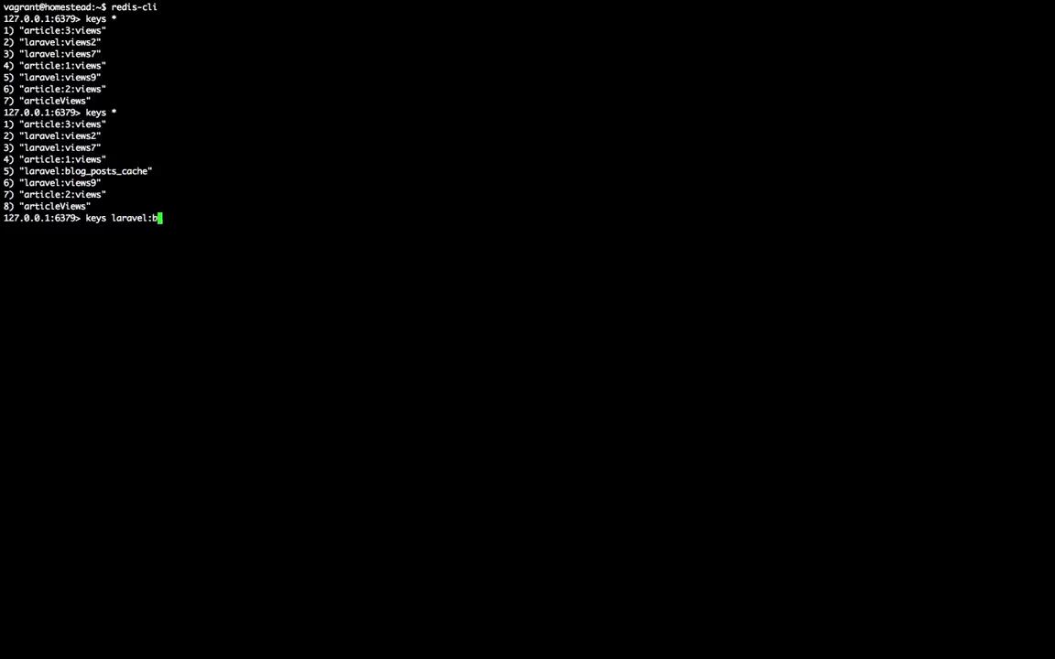
{"action": "type", "text": "log_posts"}
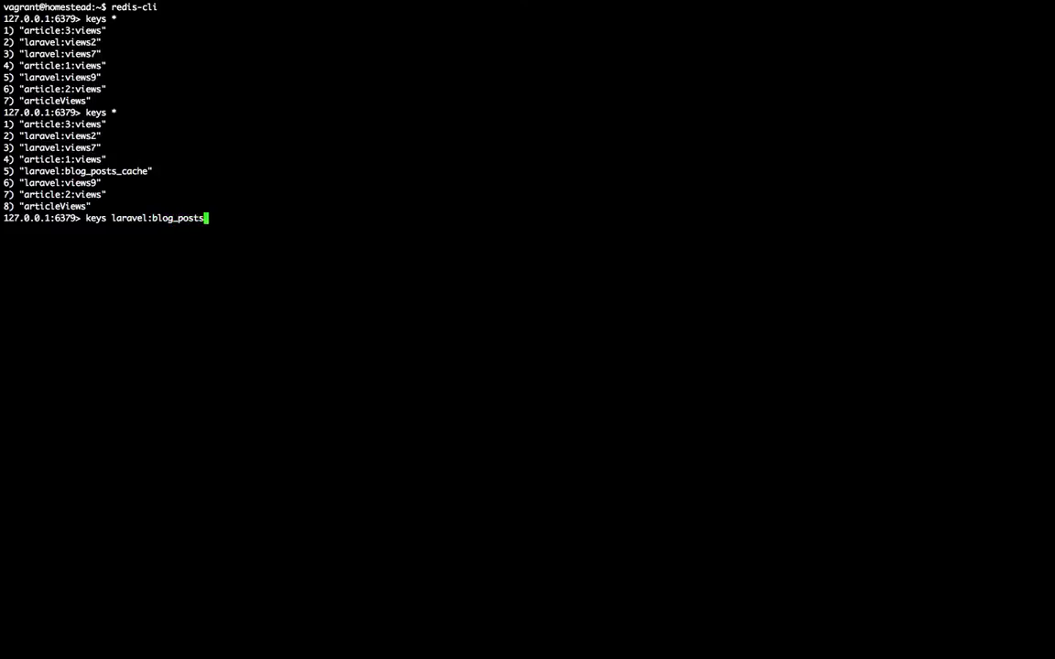
{"action": "key", "text": "Return"}
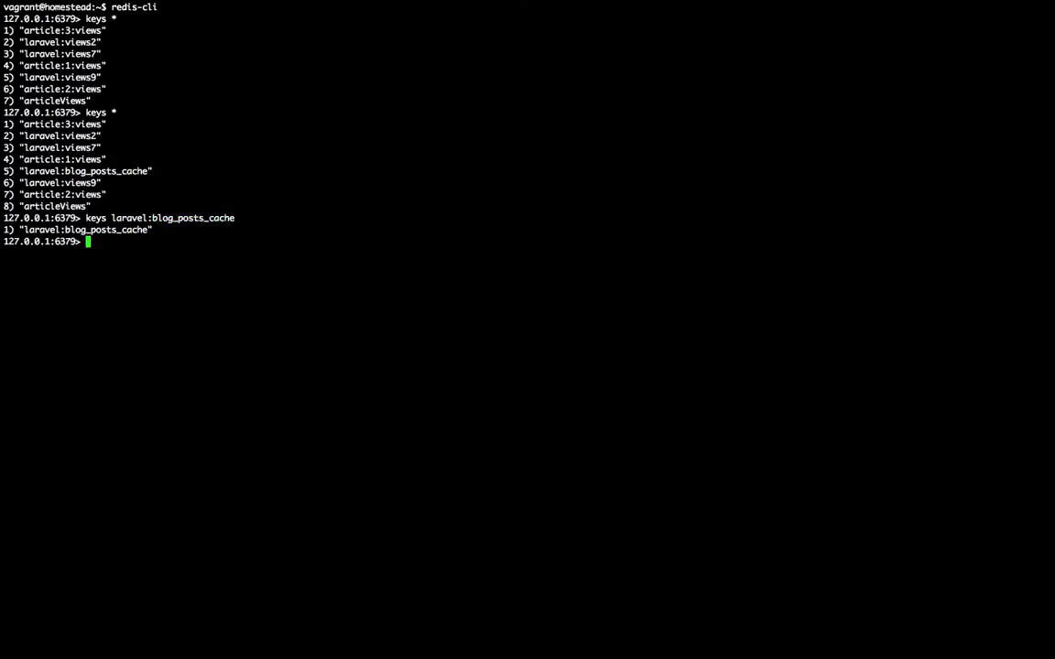
Run get on the cache key, which returns nil for the mistyped name, and go back to correct it.
{"action": "type", "text": "keys laravel:blog_posts_cache"}
{"action": "type", "text": "get"}
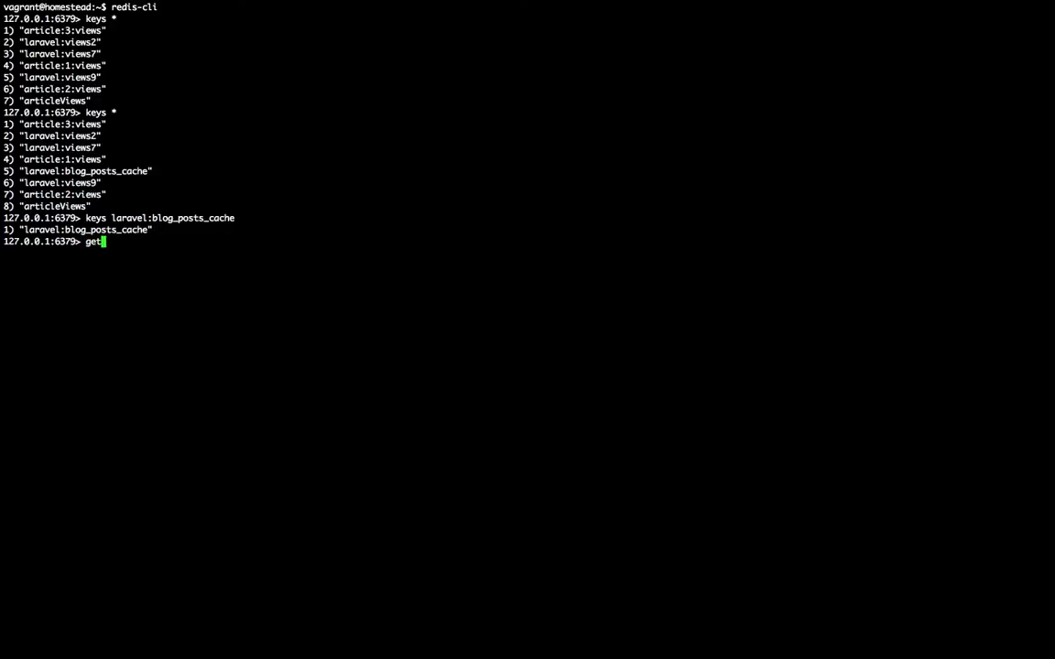
{"action": "type", "text": "laravel:blog_post"}
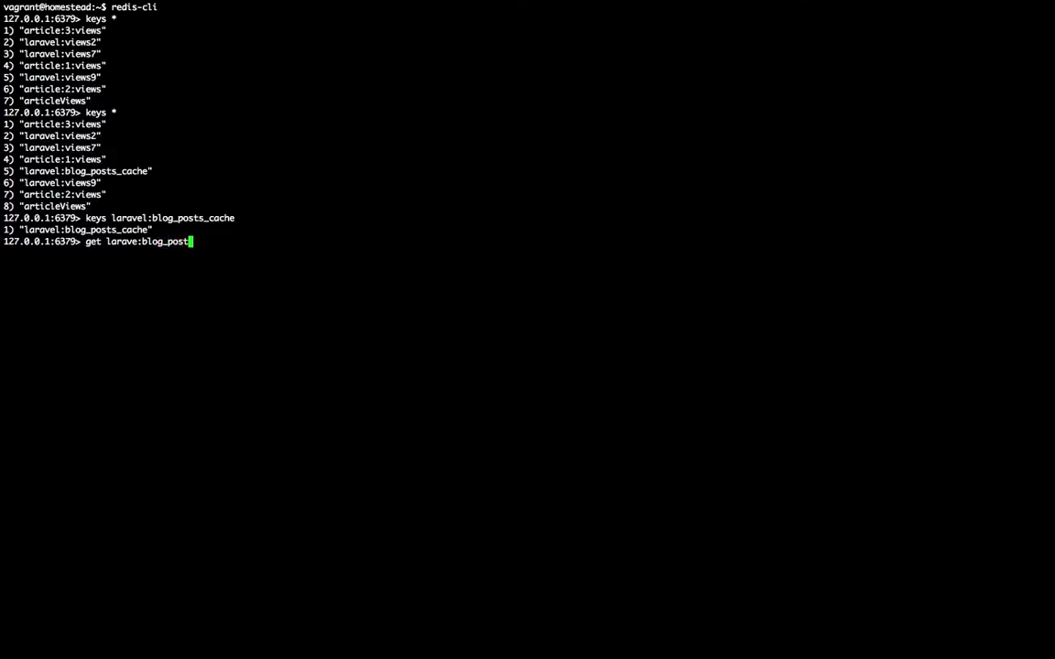
{"action": "key", "text": "Return"}
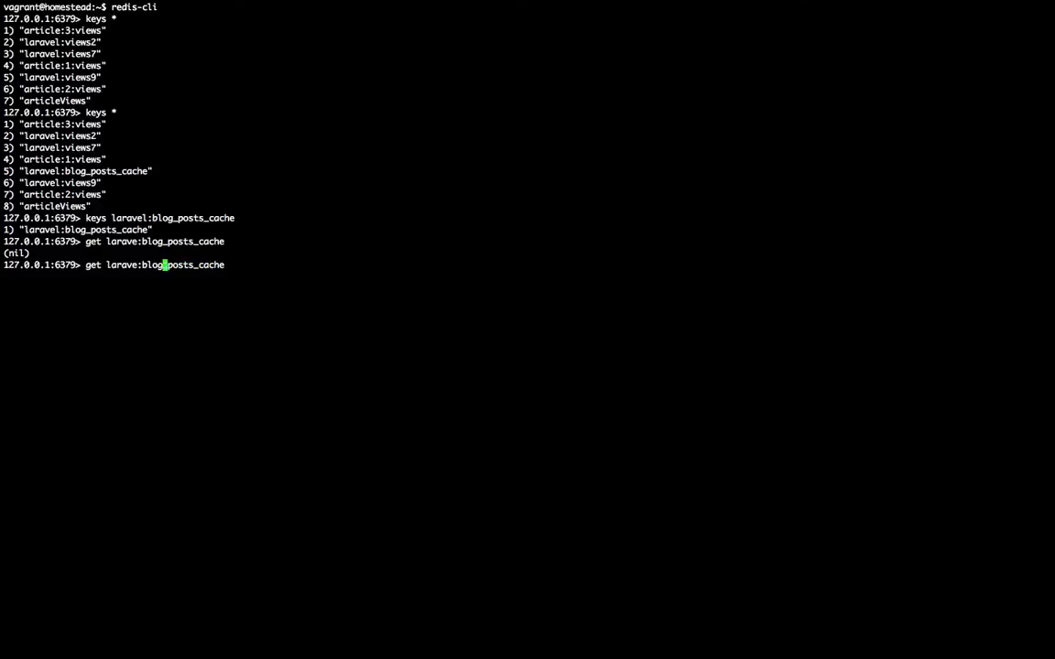
{"action": "key", "text": "Return"}
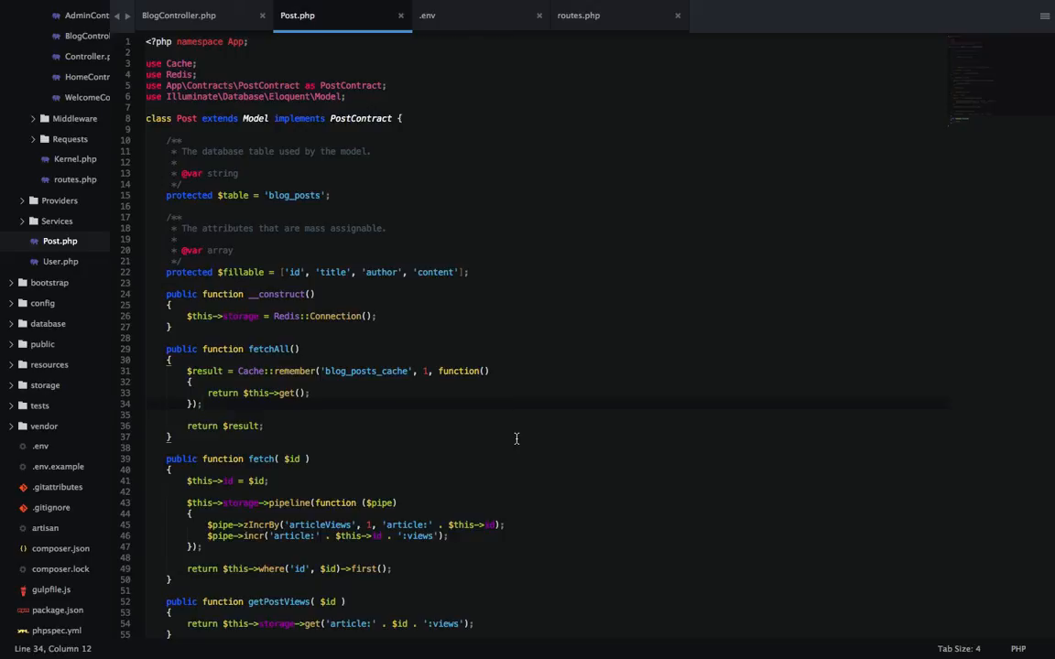
{"action": "mouse_move", "coordinate": [337, 267]}
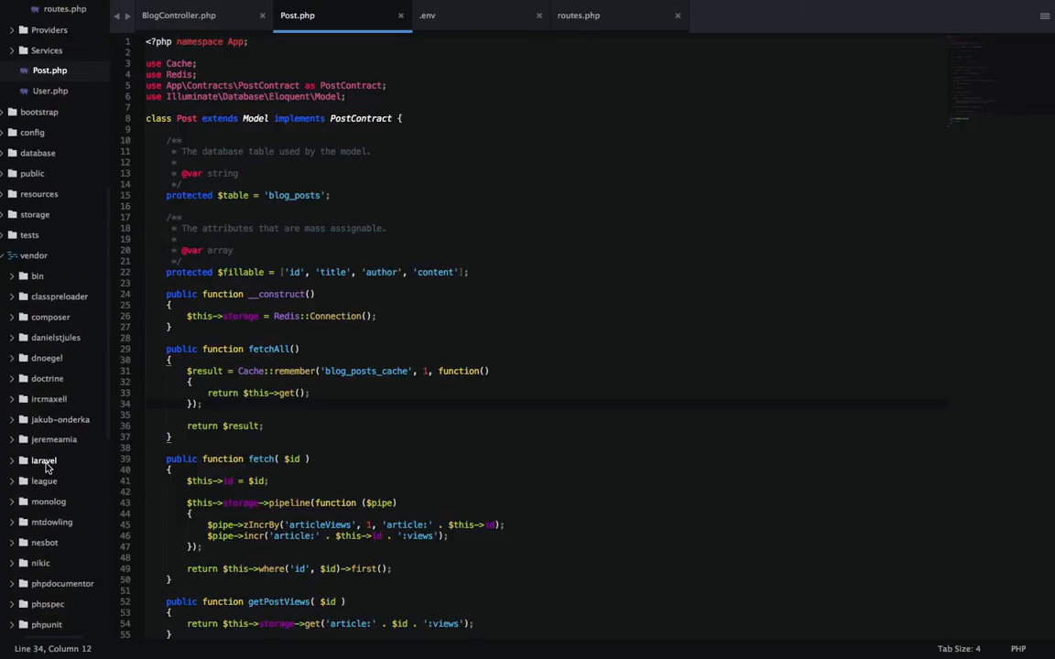
Navigate vendor/laravel/framework/src/Illuminate/Cache and view FileStore.php.
{"action": "left_click", "coordinate": [44, 460]}
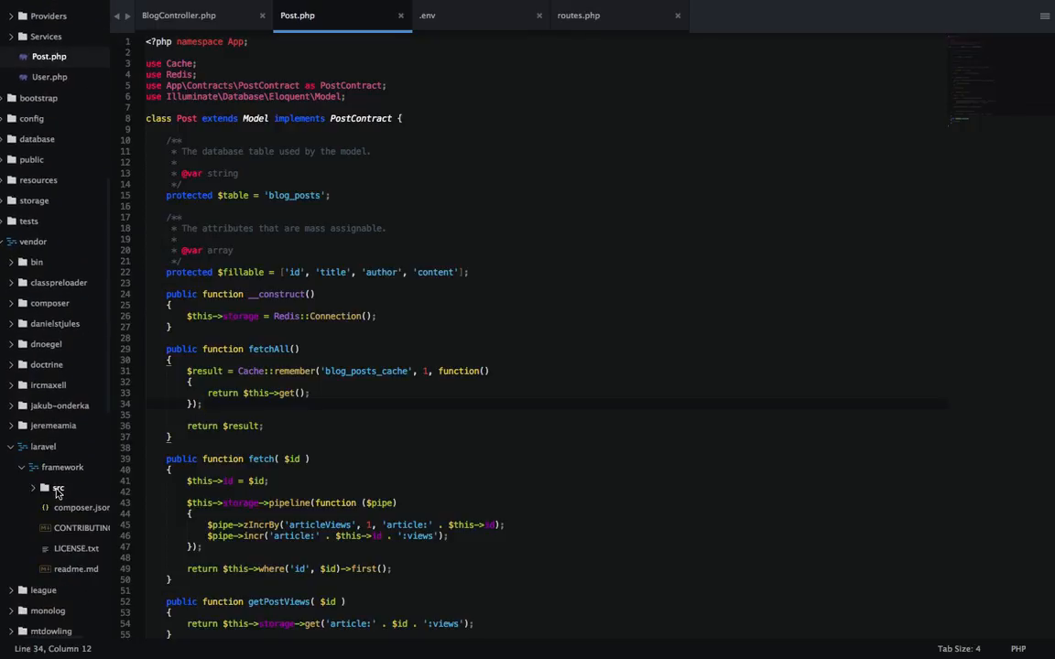
{"action": "left_click", "coordinate": [59, 488]}
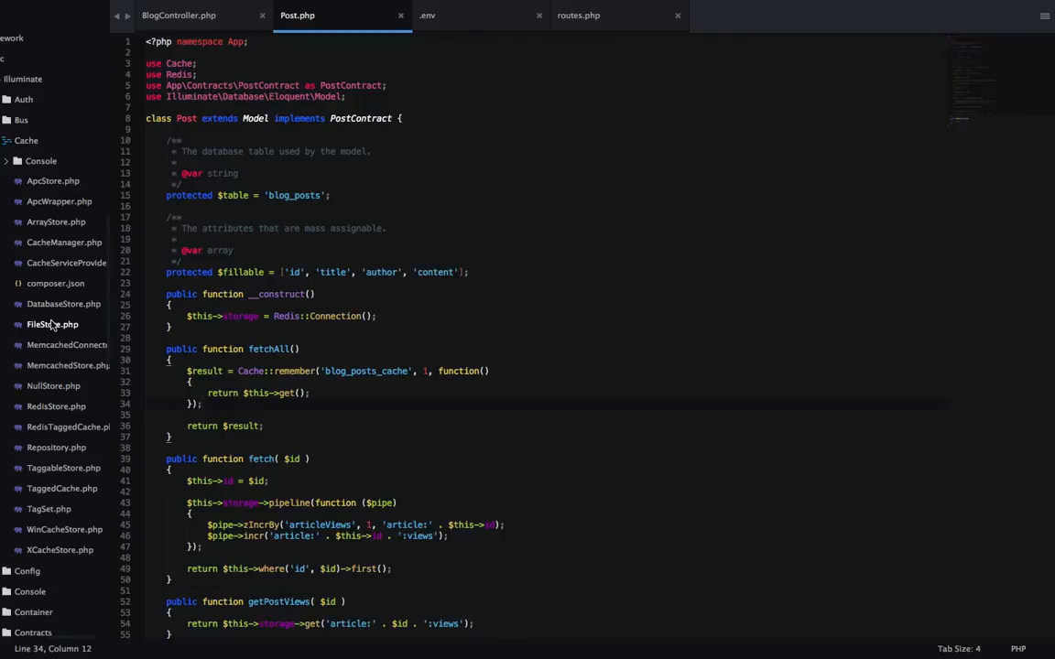
{"action": "left_click", "coordinate": [51, 325]}
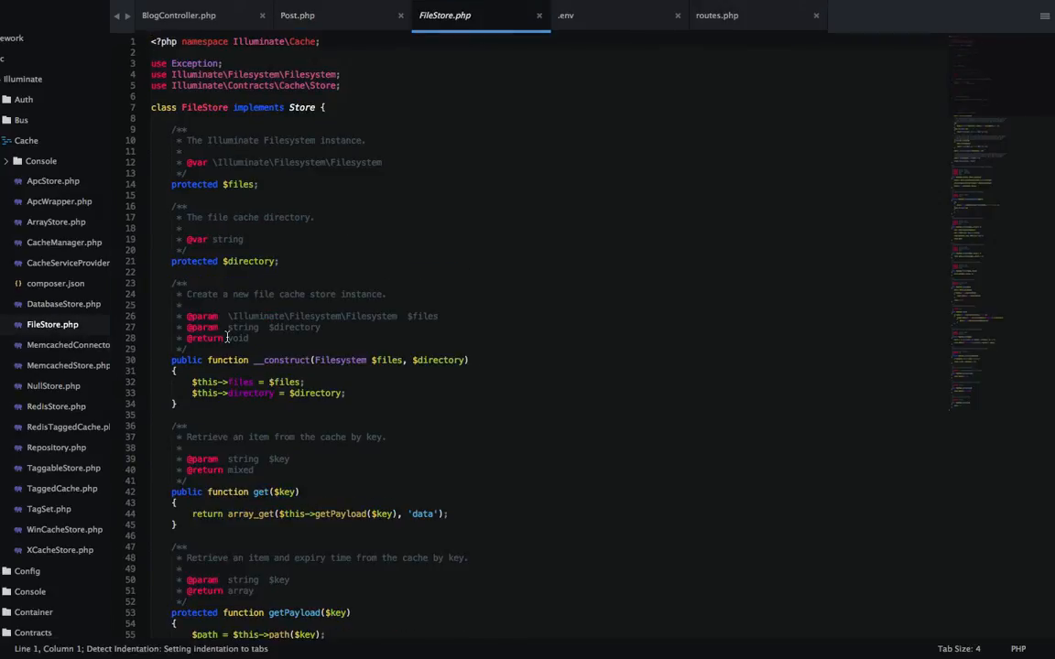